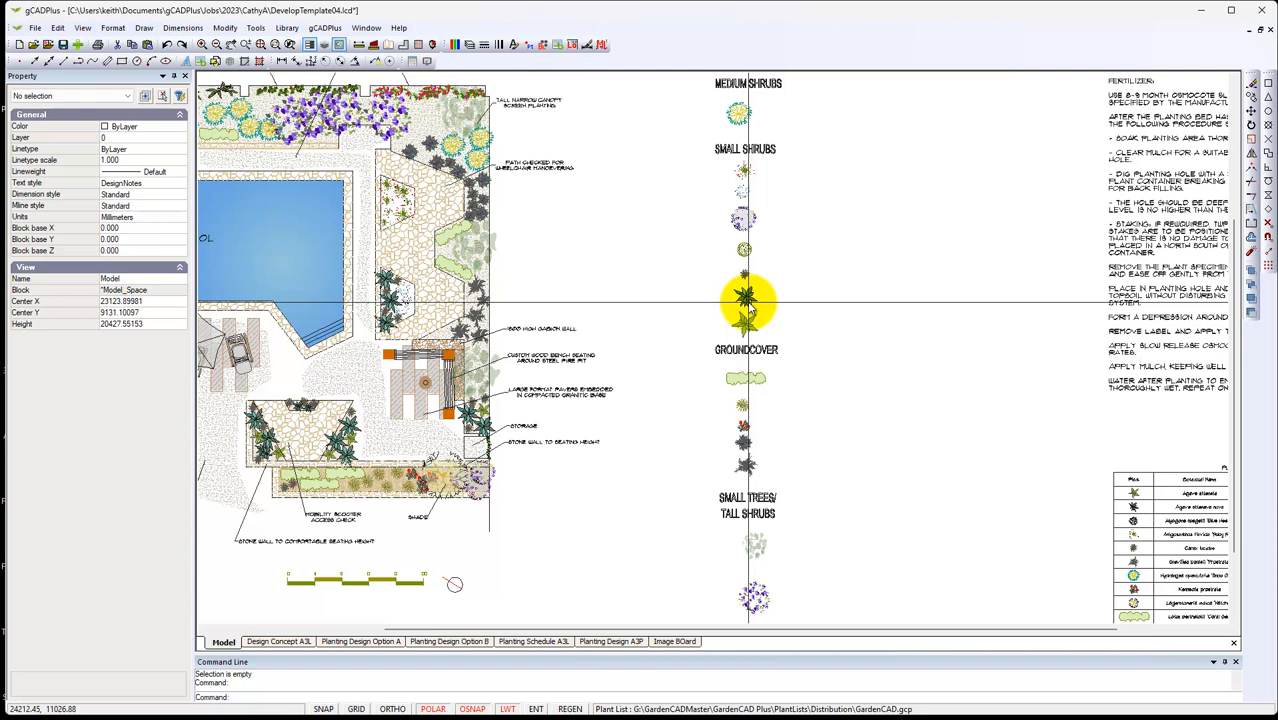
Inspect an agave plant symbol's properties, then clear the selection and scroll the view.
left_click(748, 300)
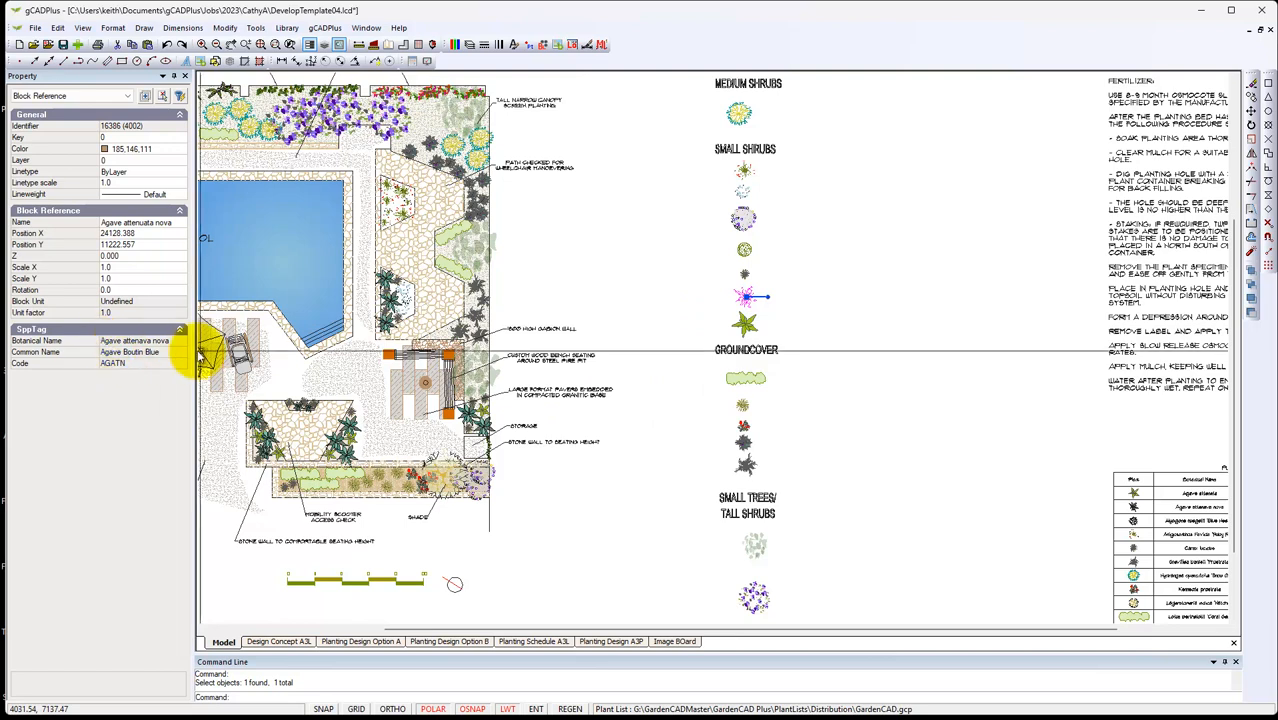
left_click(465, 315)
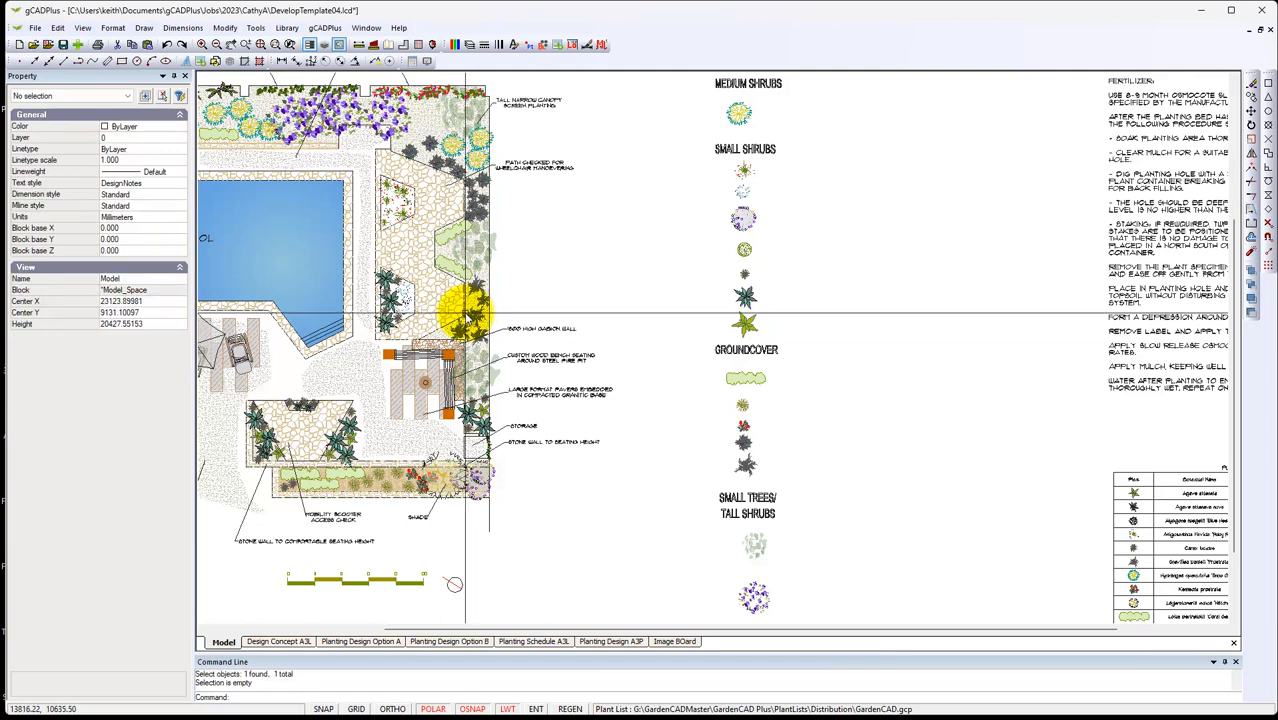
scroll("down", 3)
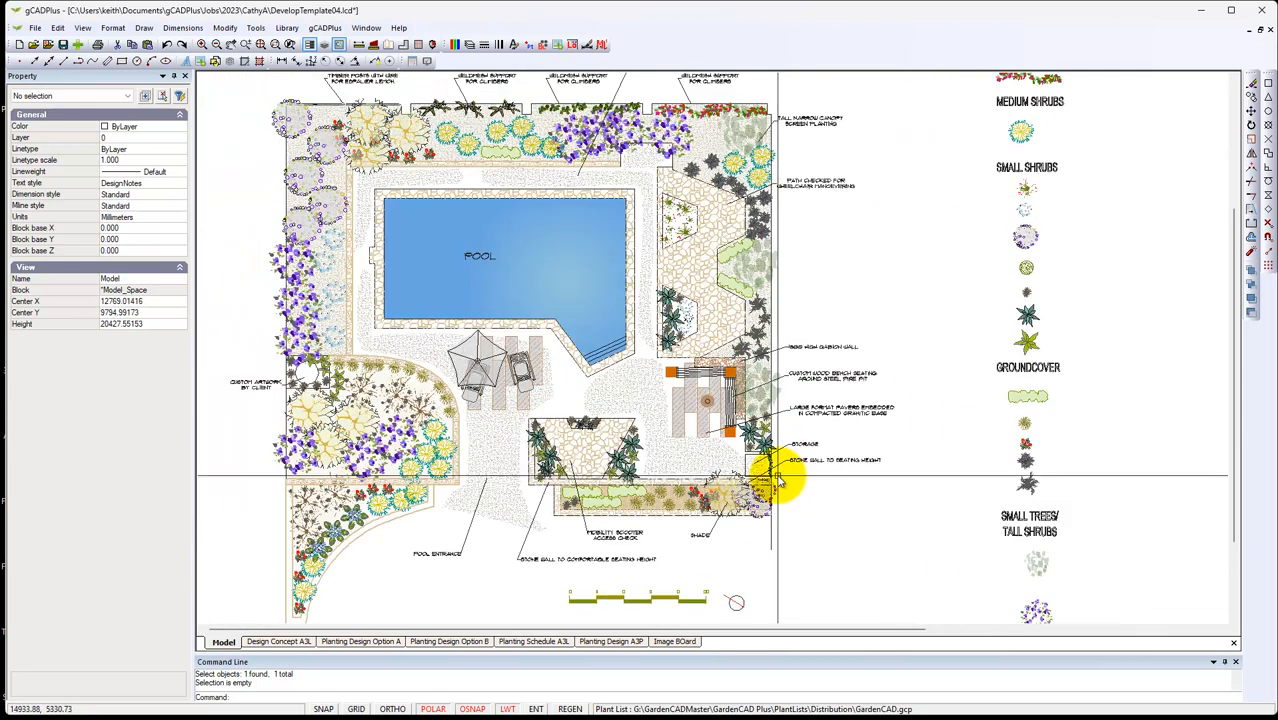
mouse_move(770, 375)
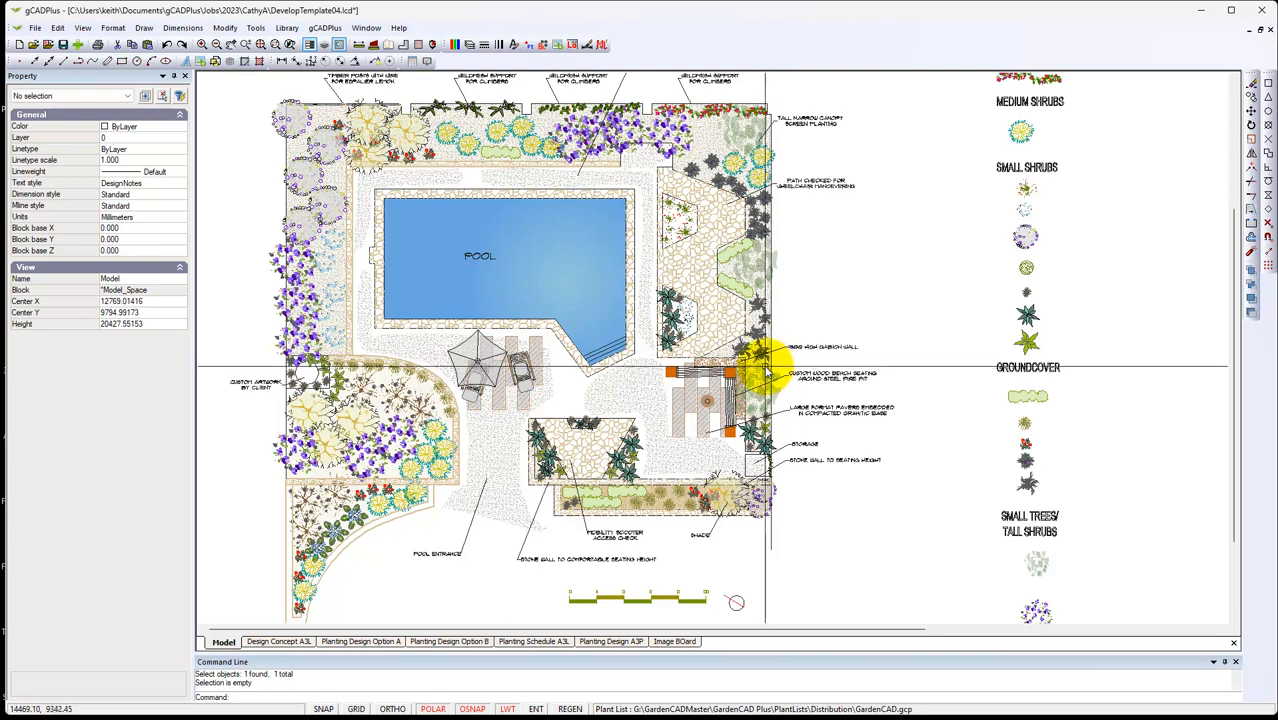
mouse_move(775, 365)
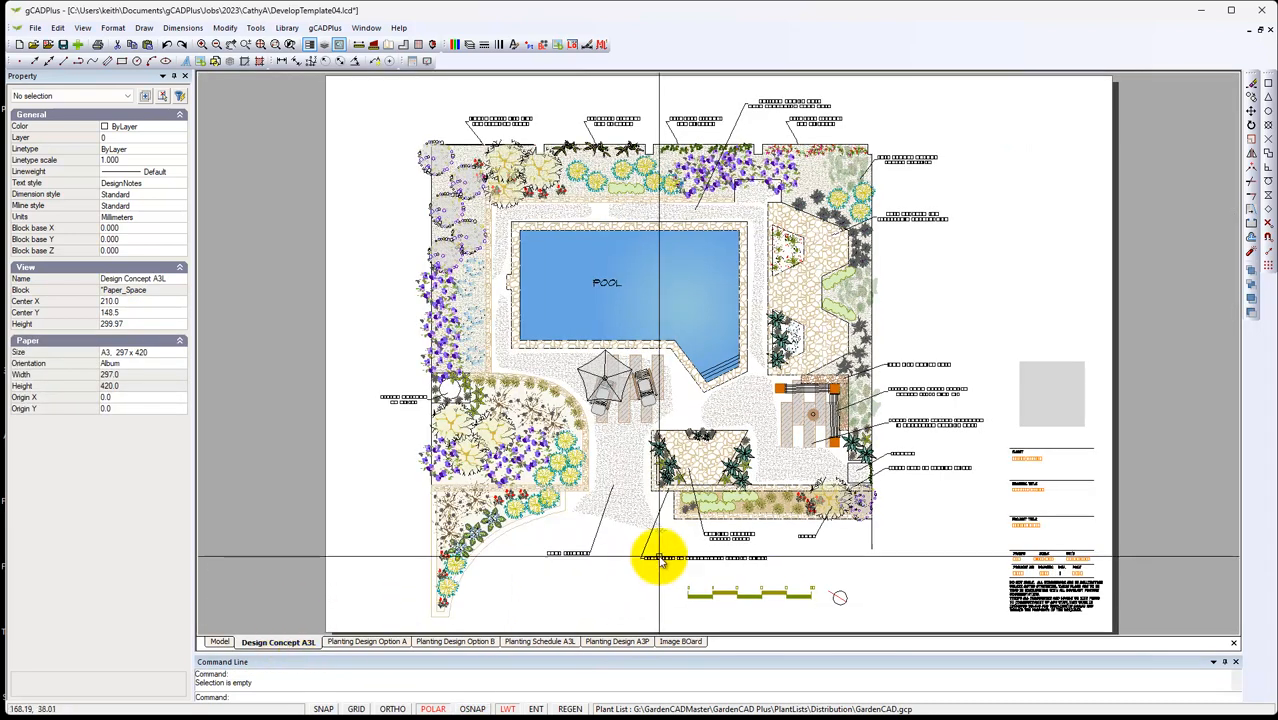
mouse_move(910, 554)
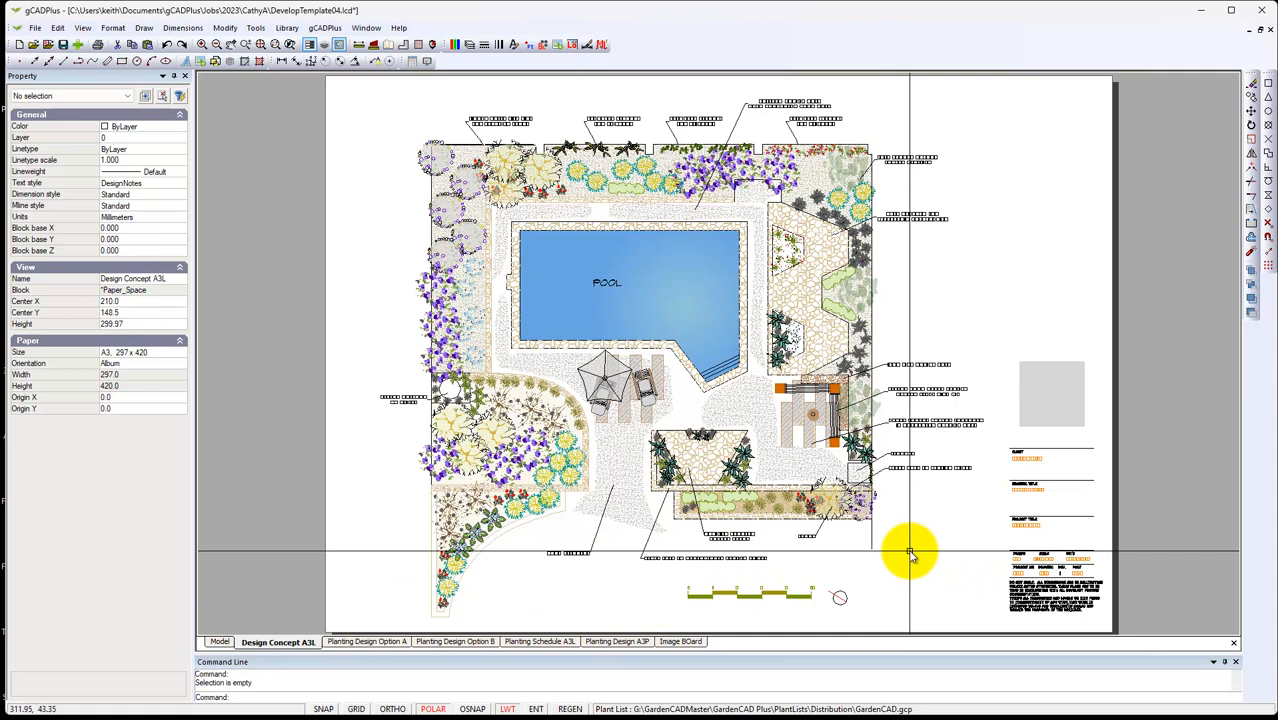
mouse_move(795, 545)
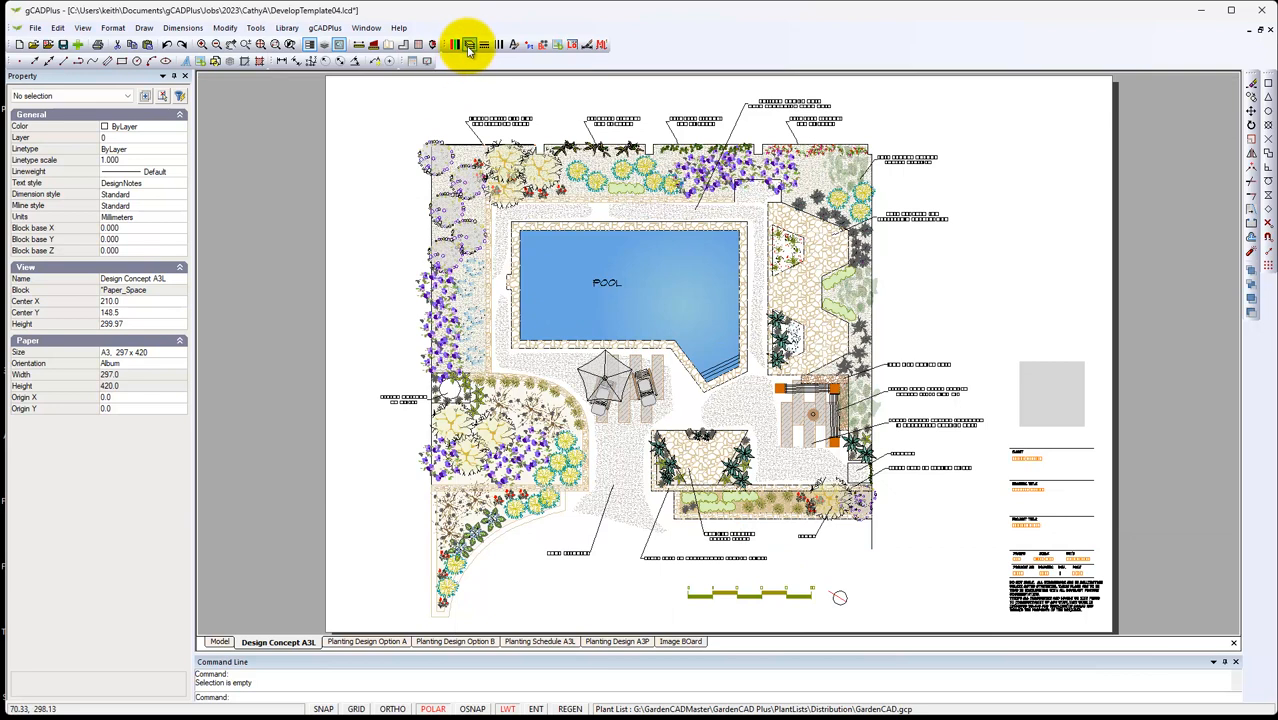
left_click(469, 44)
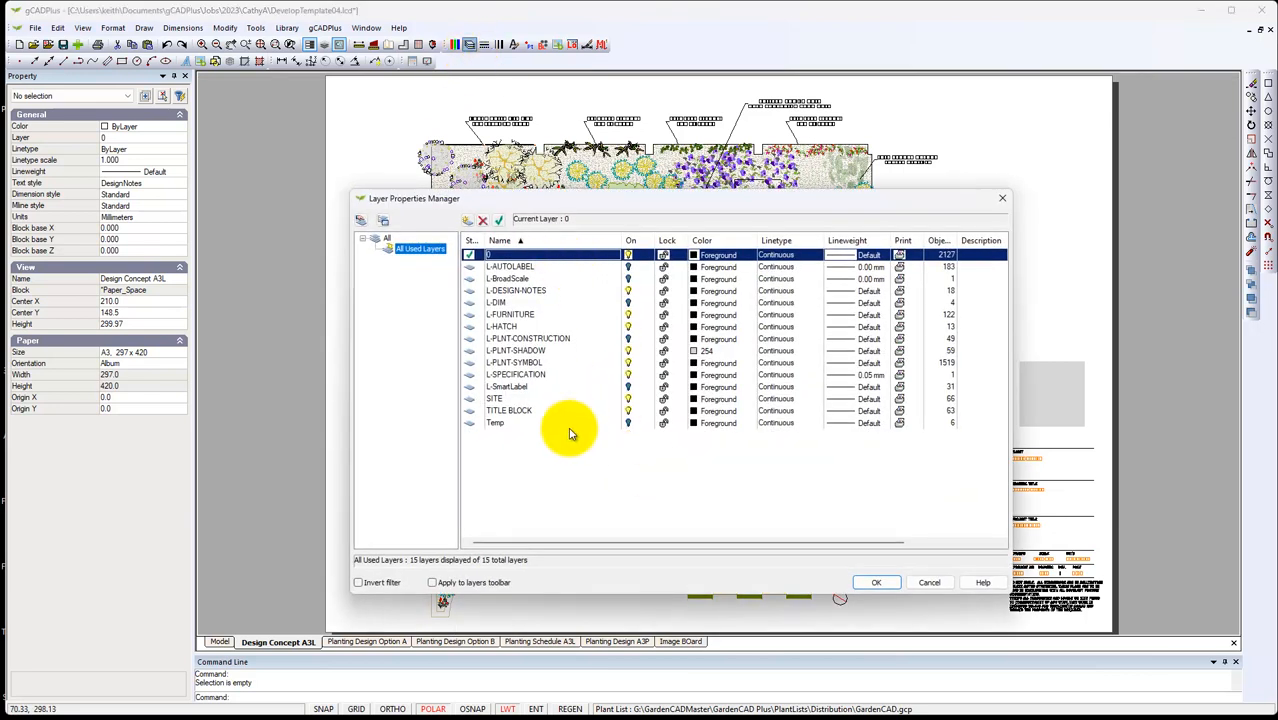
mouse_move(1002, 199)
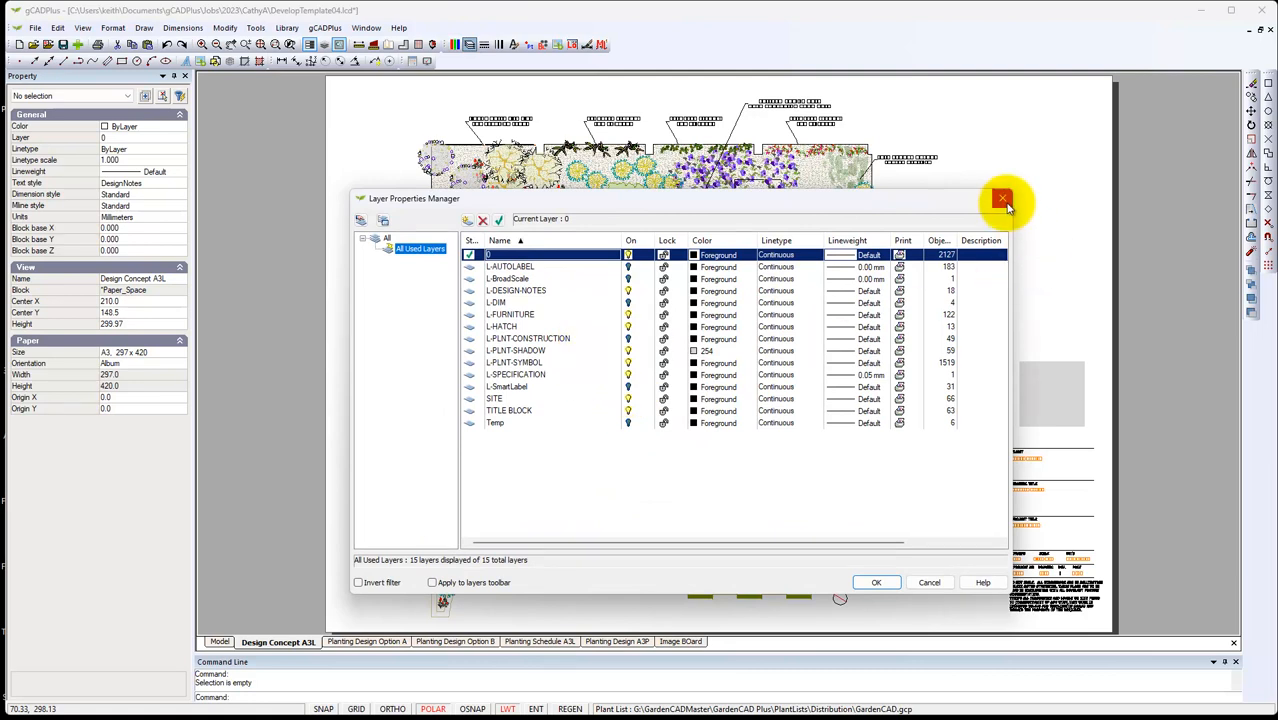
left_click(1002, 199)
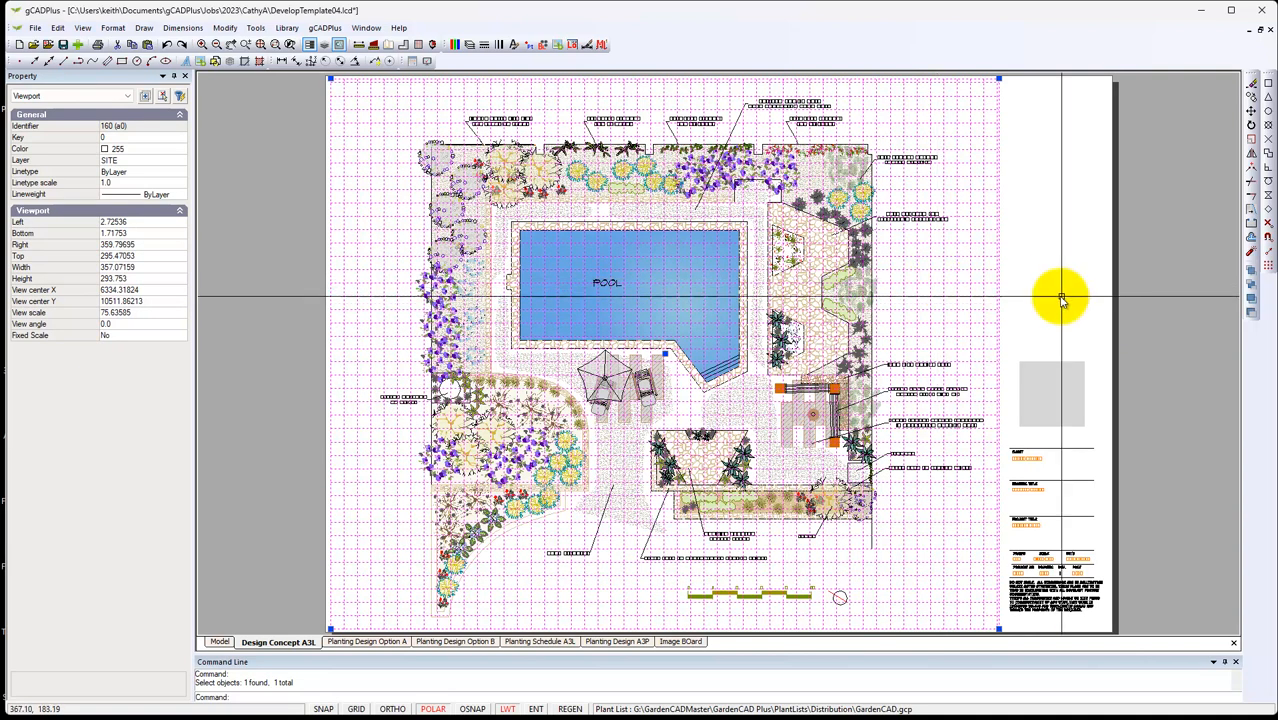
mouse_move(1028, 318)
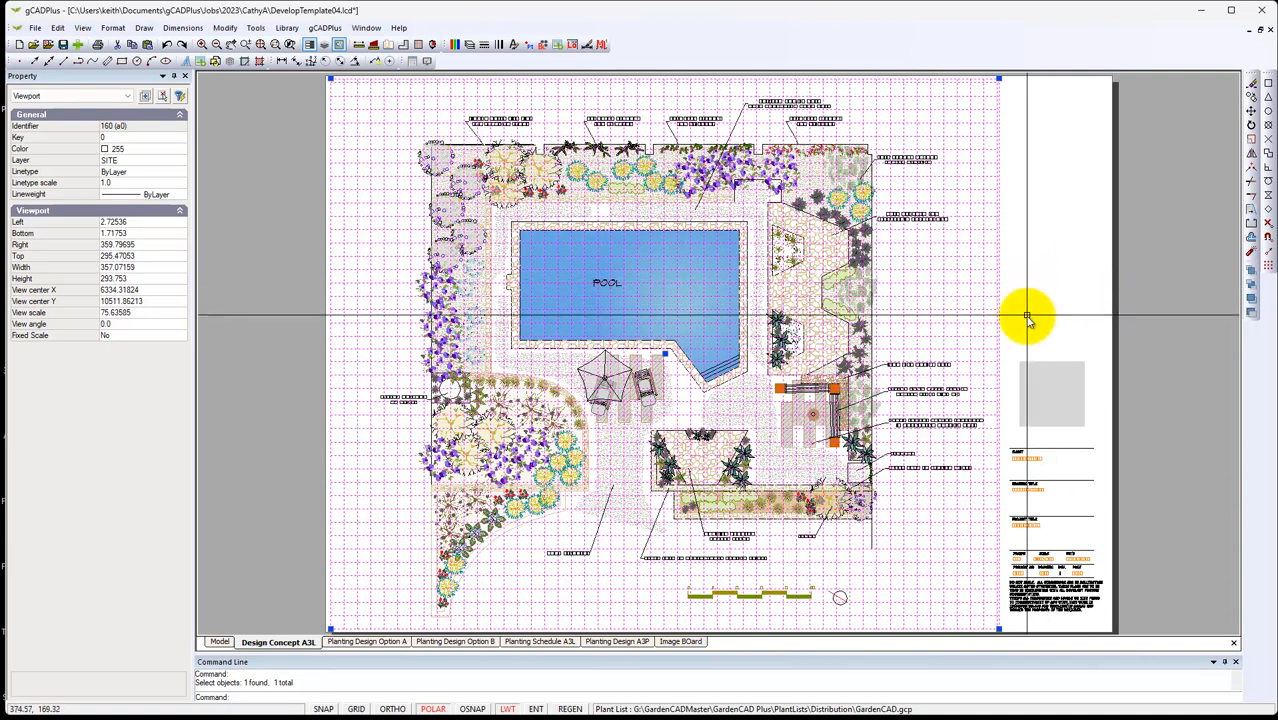
mouse_move(996, 307)
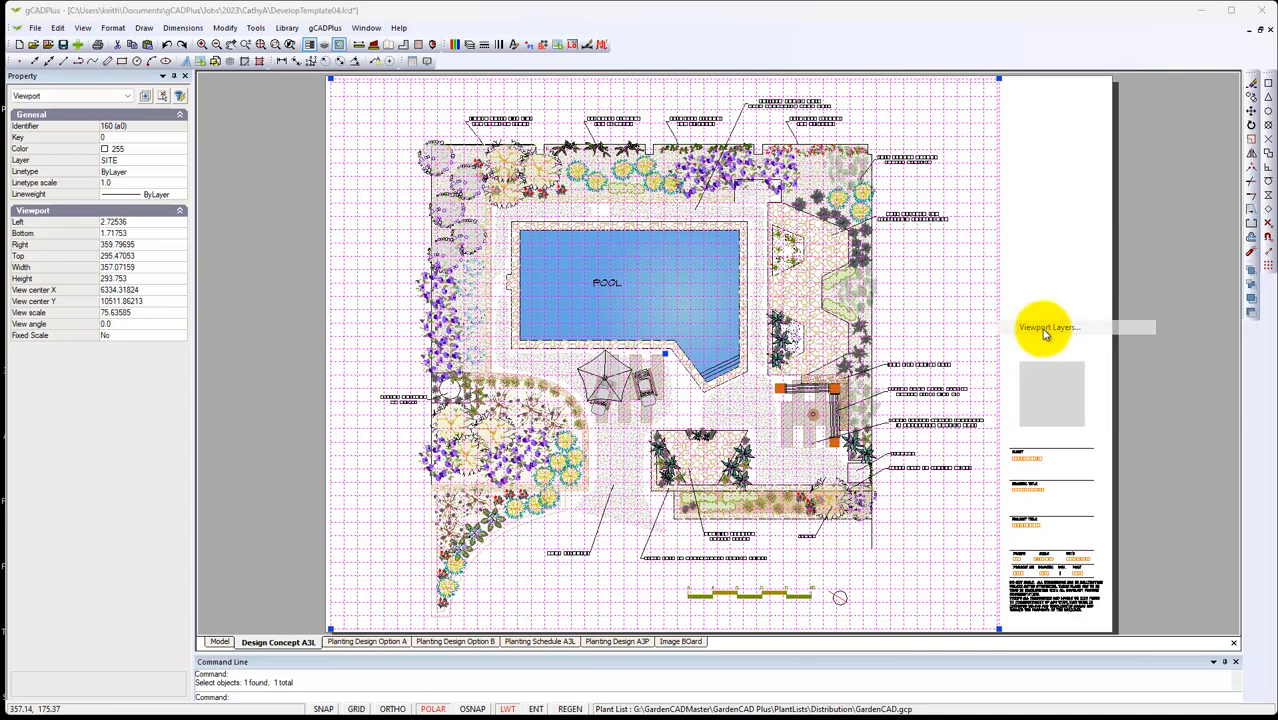
left_click(1048, 327)
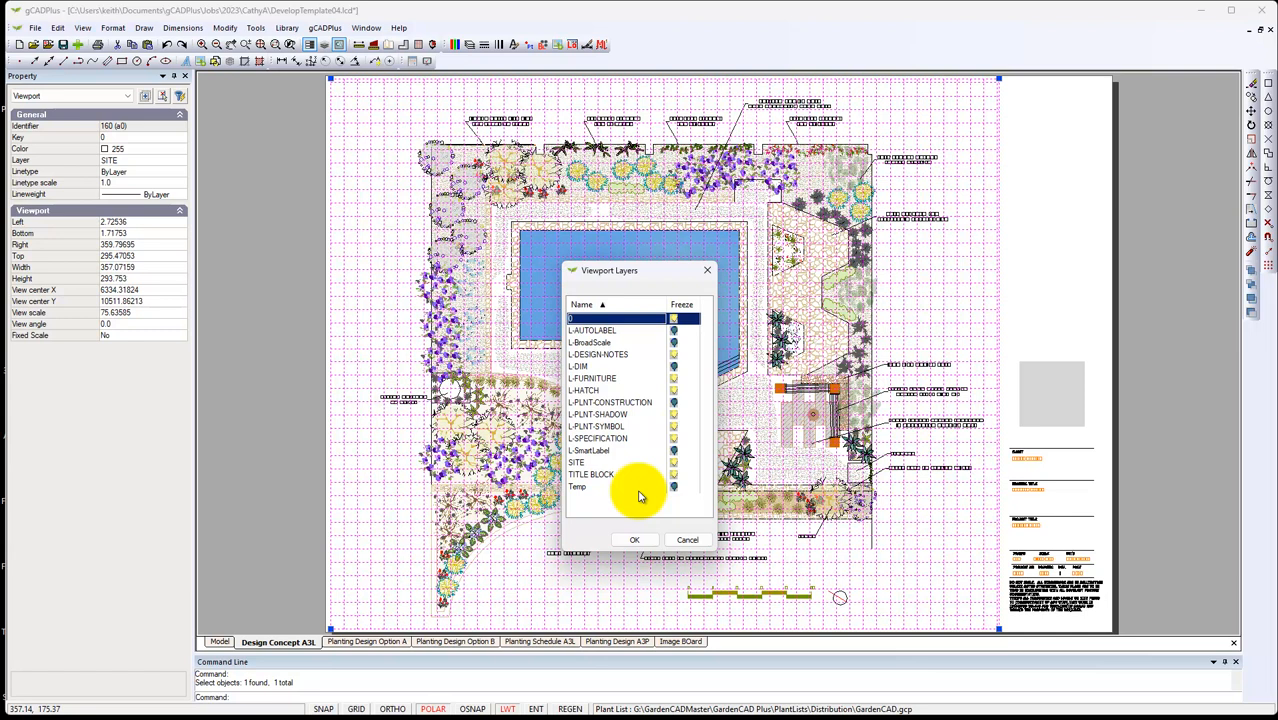
mouse_move(640, 500)
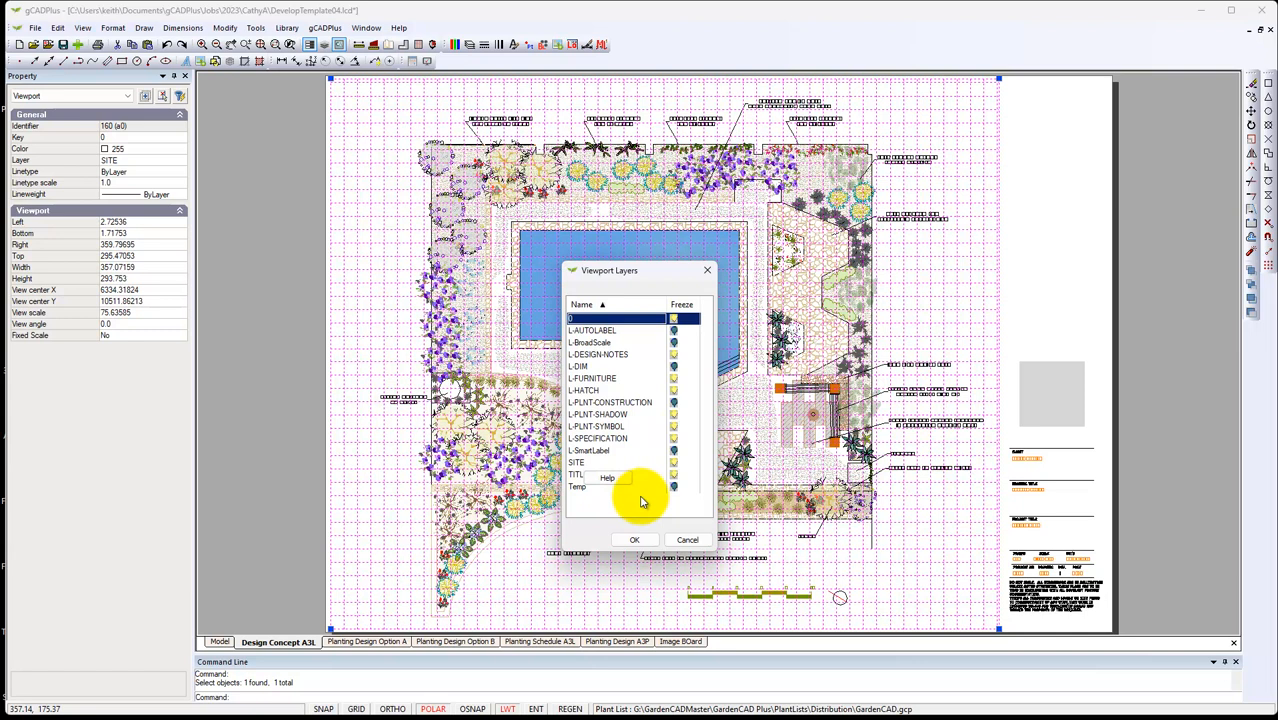
left_click(634, 539)
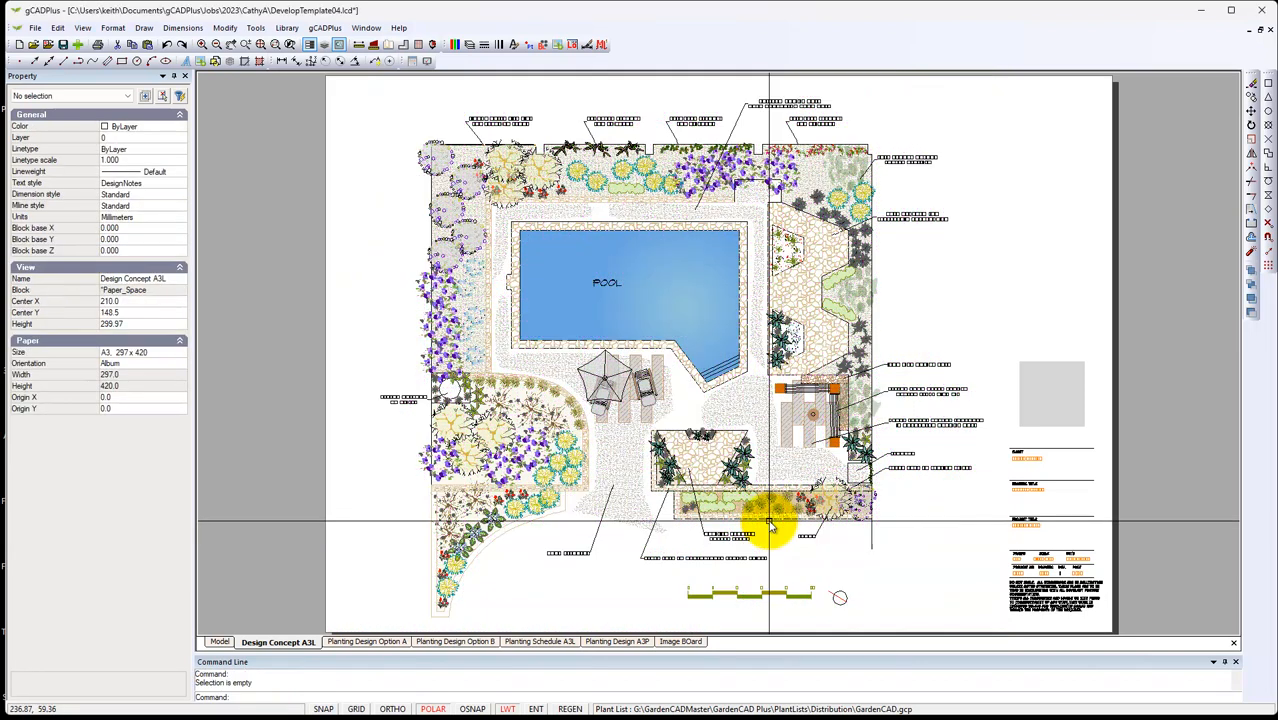
mouse_move(660, 593)
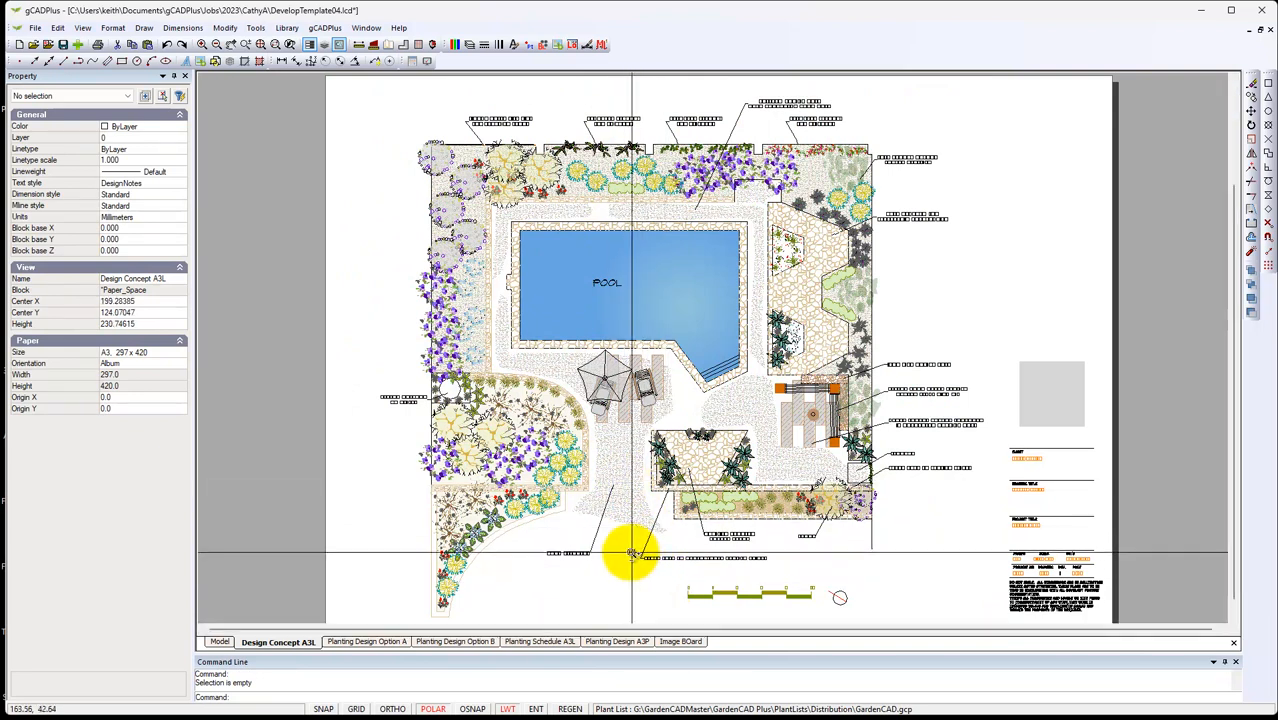
scroll("up", 3)
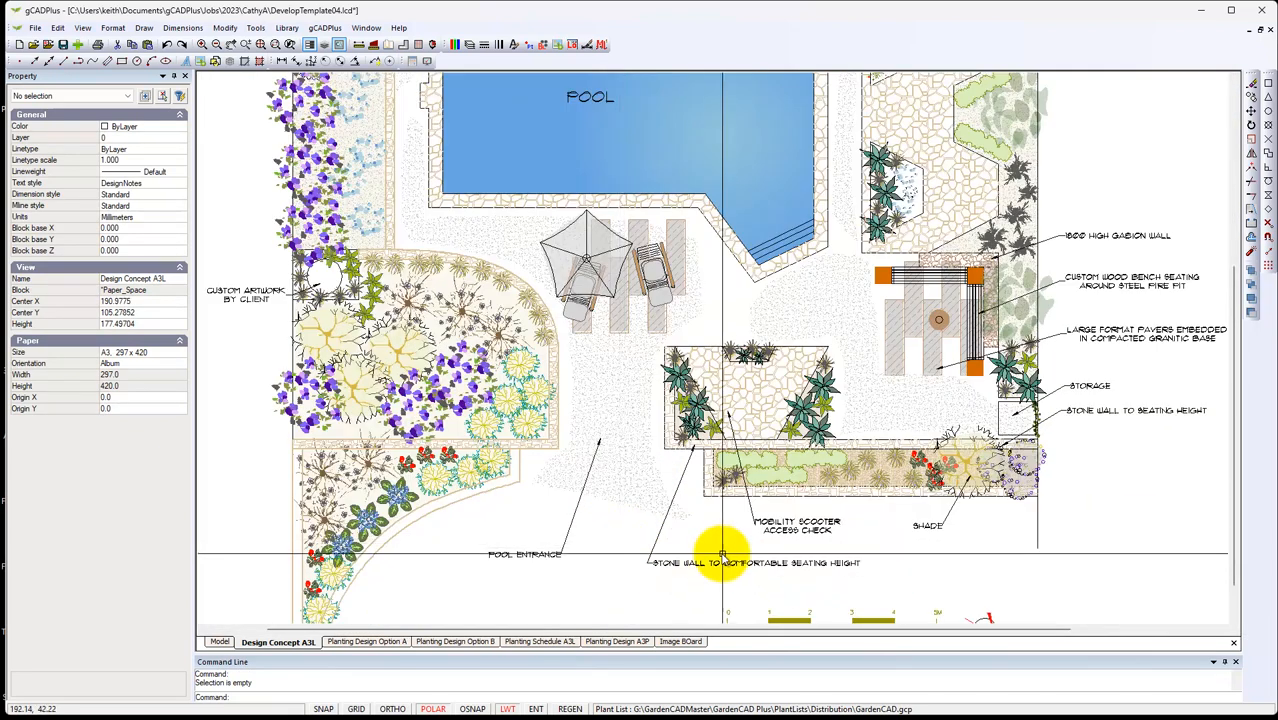
mouse_move(750, 490)
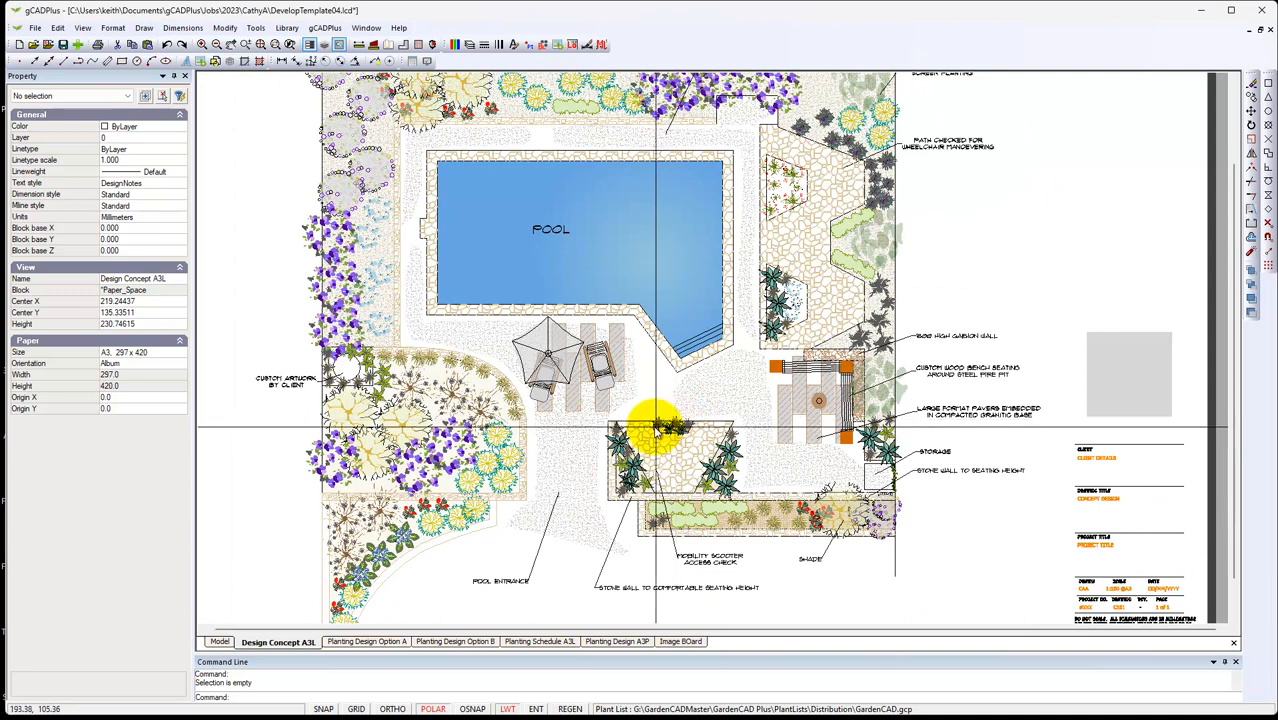
mouse_move(668, 428)
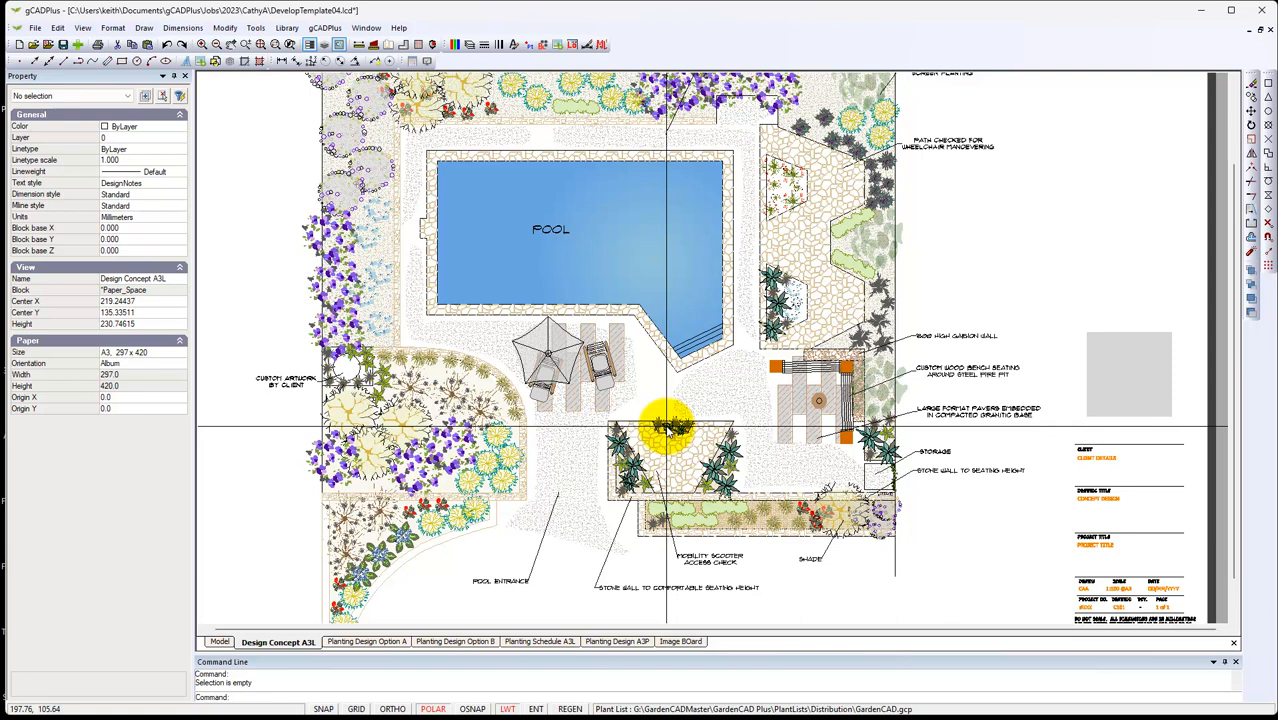
mouse_move(970, 525)
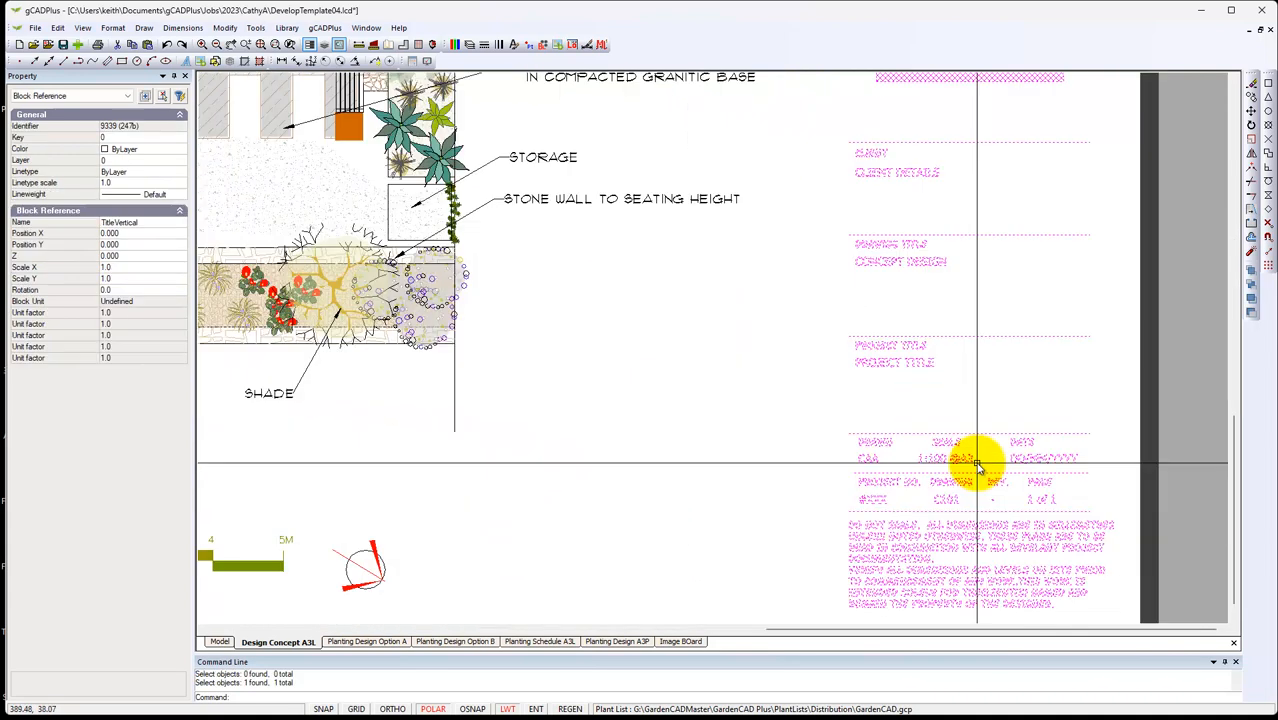
mouse_move(398, 373)
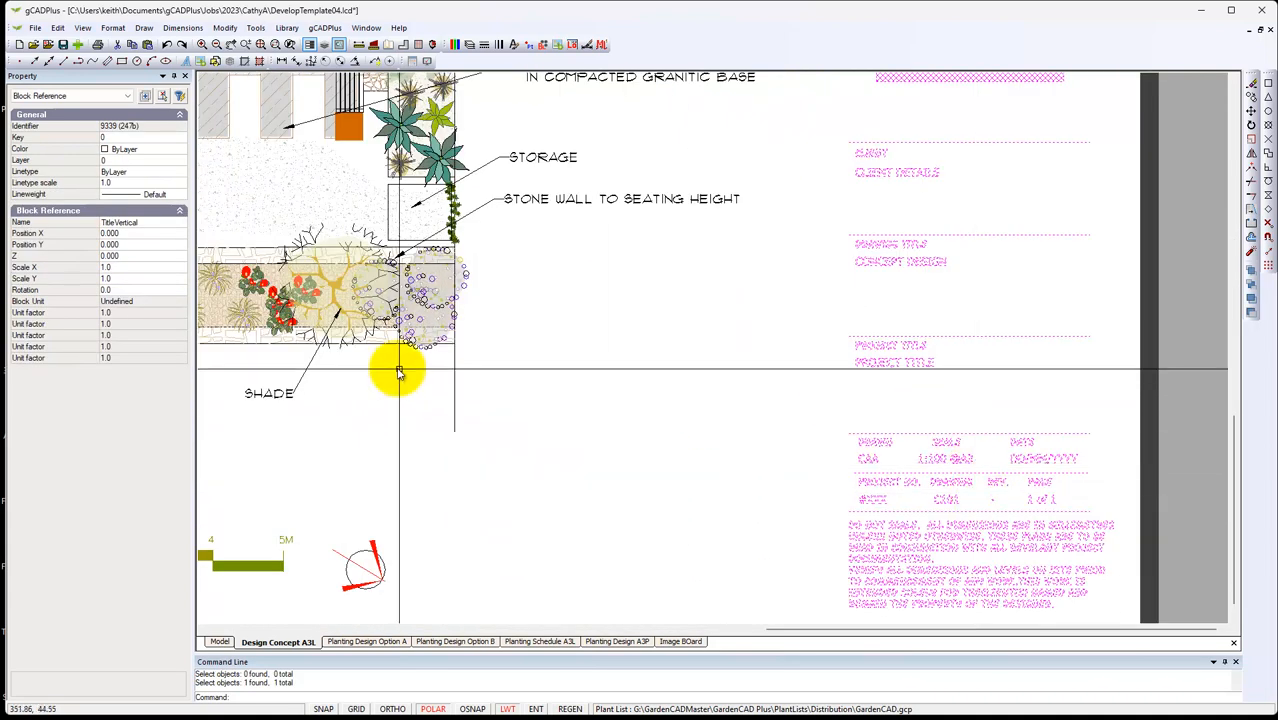
mouse_move(877, 402)
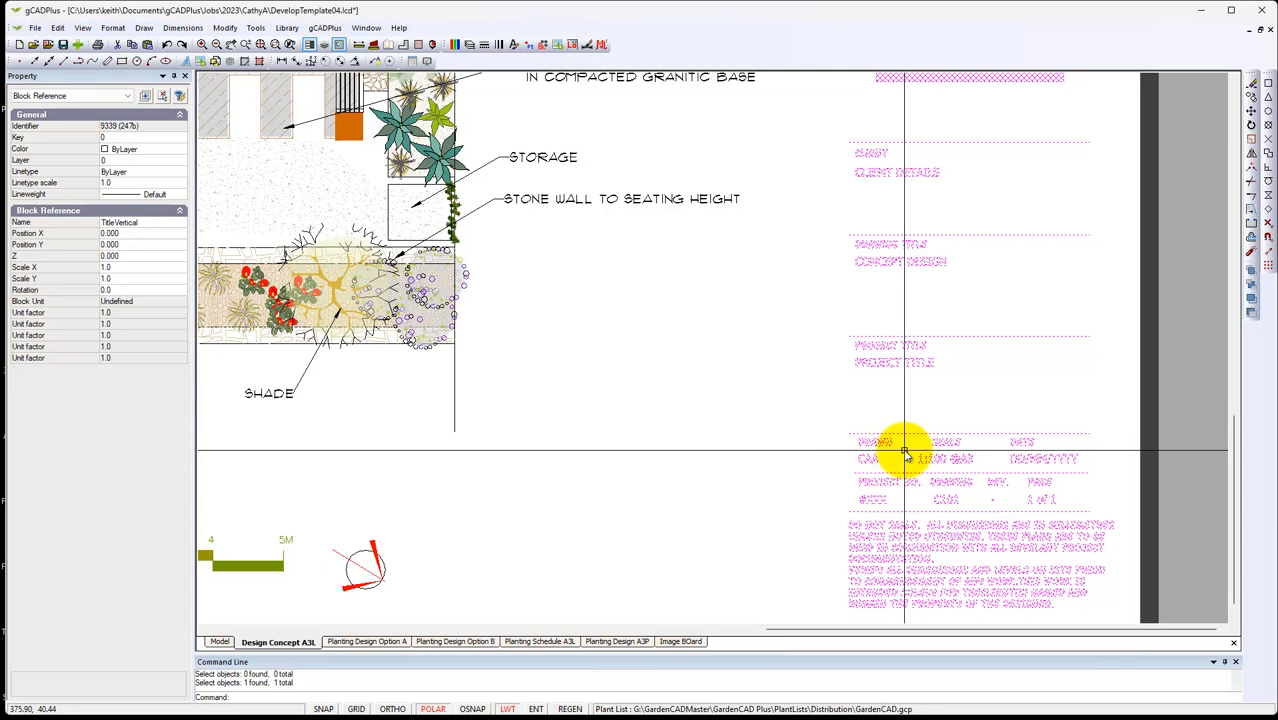
Select the title block on the Design Concept sheet and open it for editing.
left_click(970, 415)
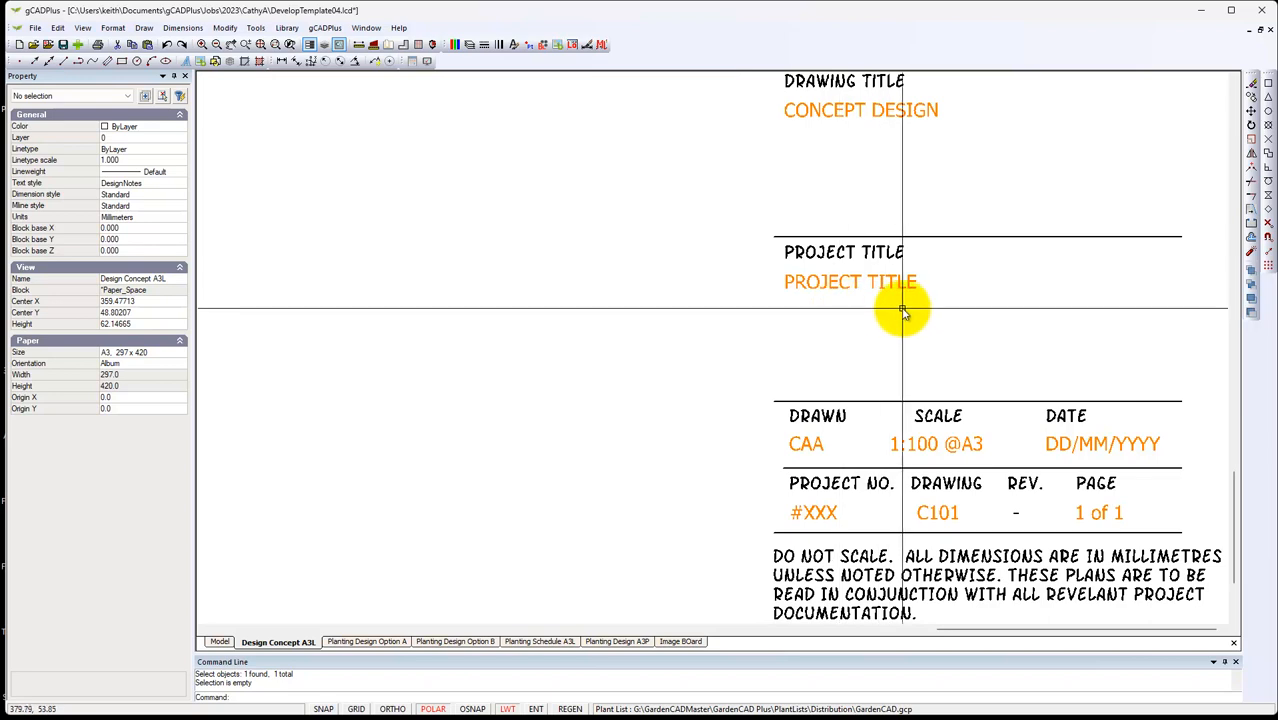
mouse_move(918, 318)
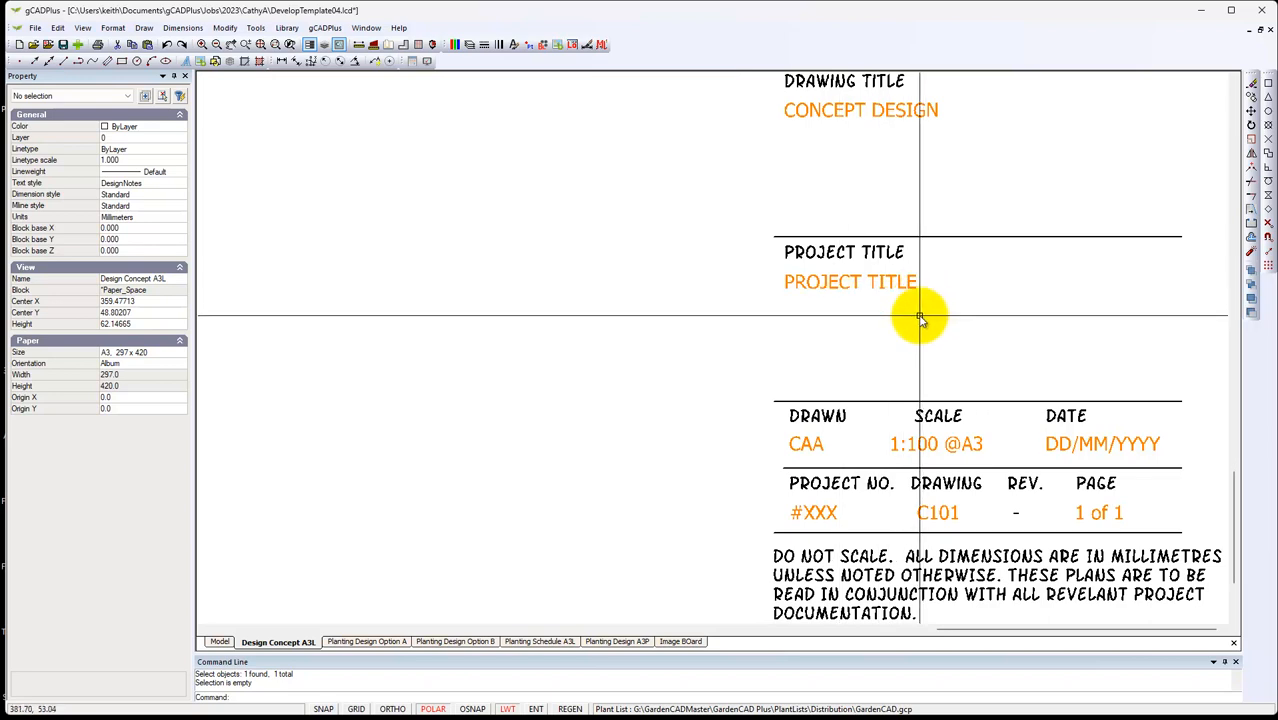
mouse_move(822, 293)
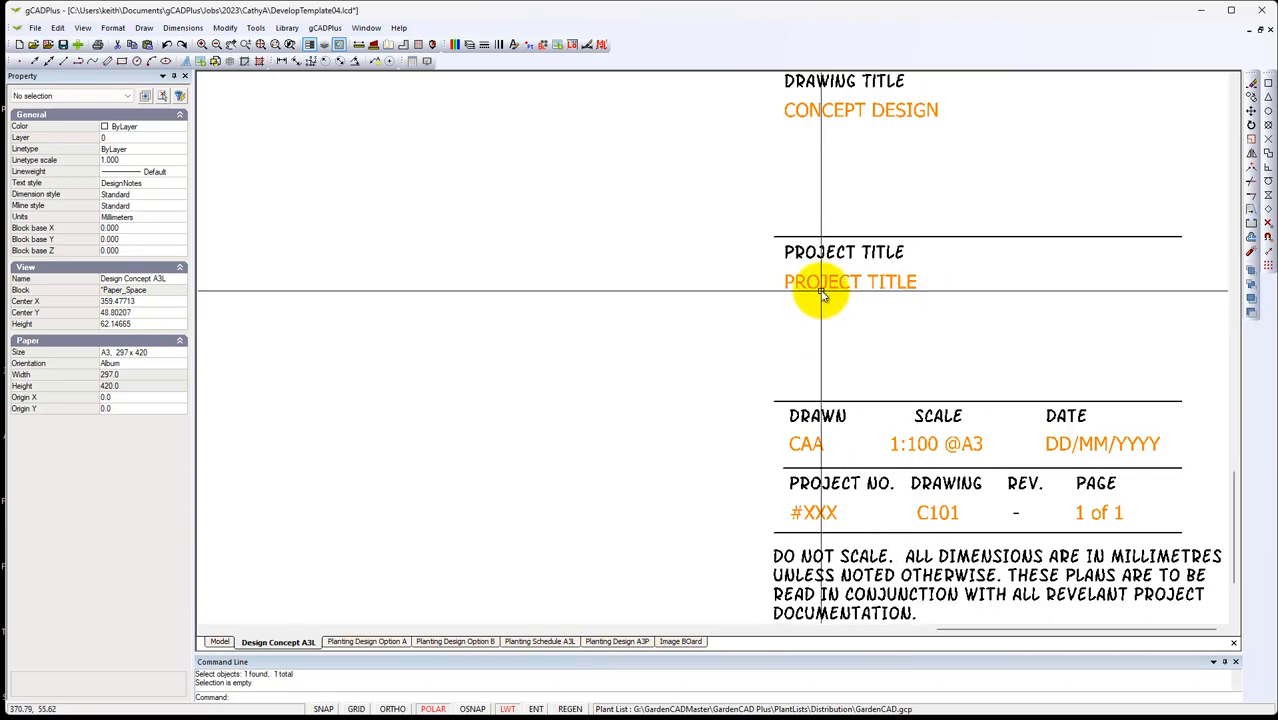
left_click(835, 340)
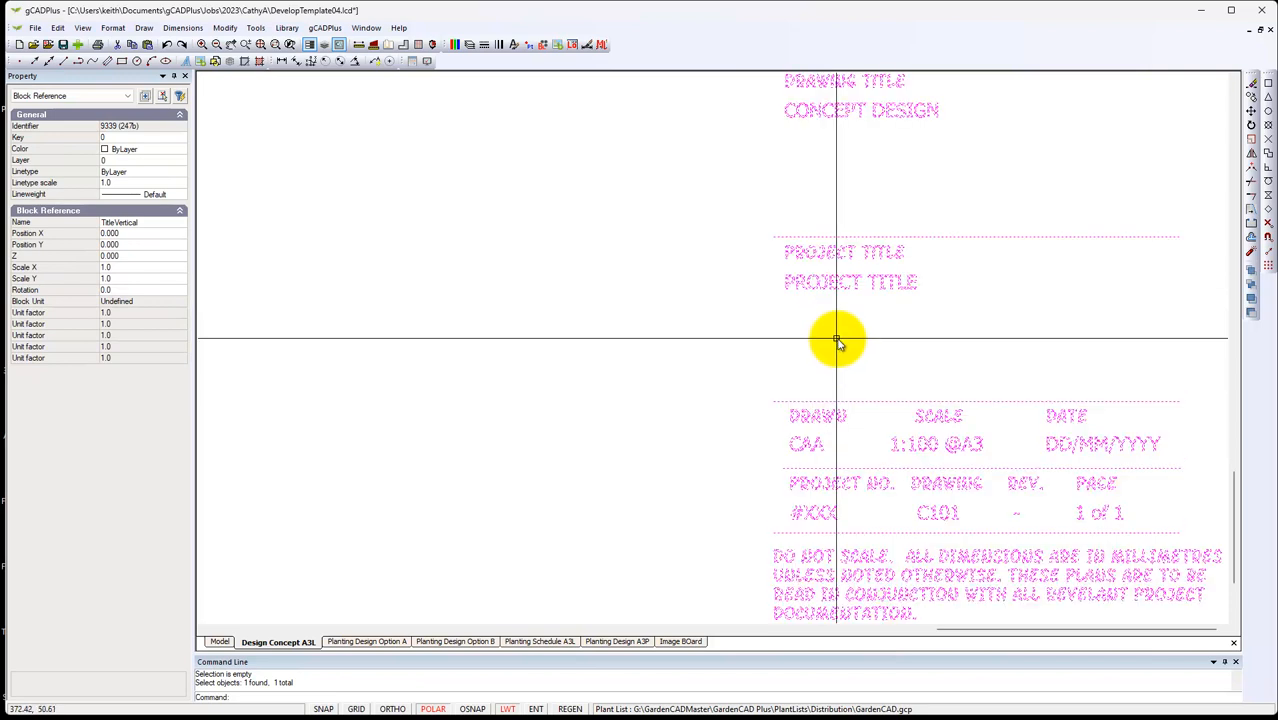
right_click(837, 340)
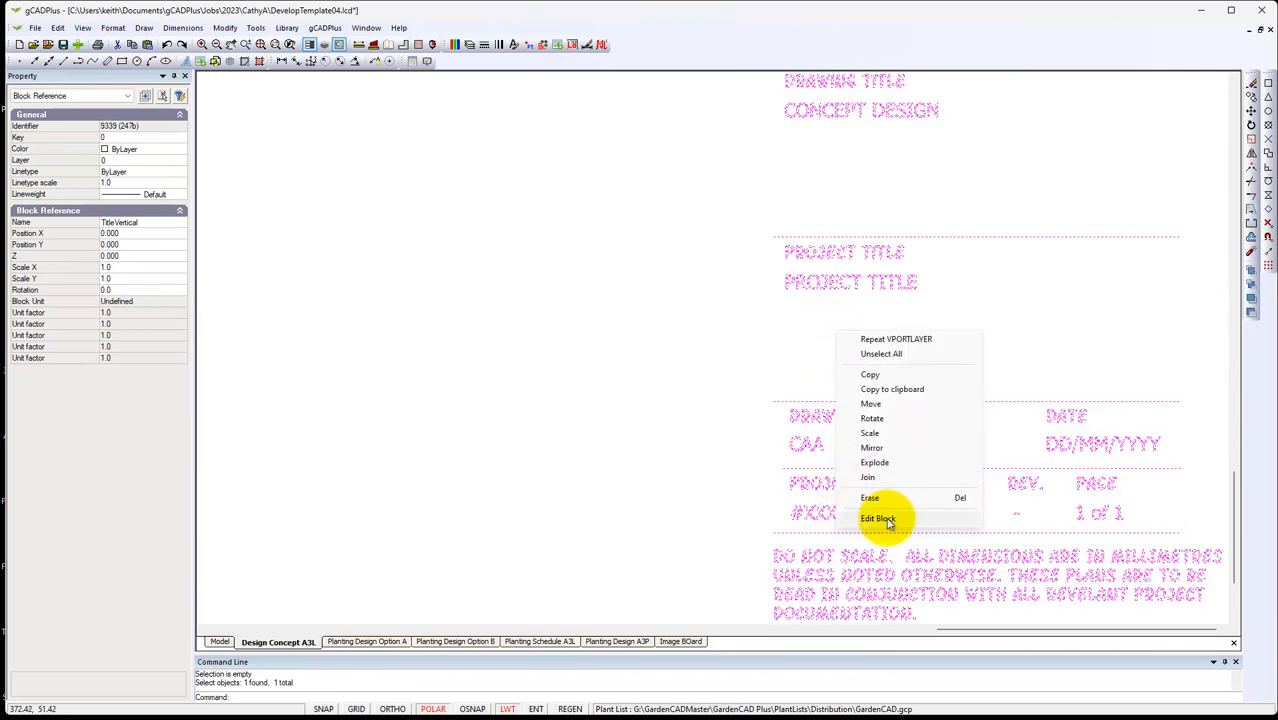
left_click(878, 519)
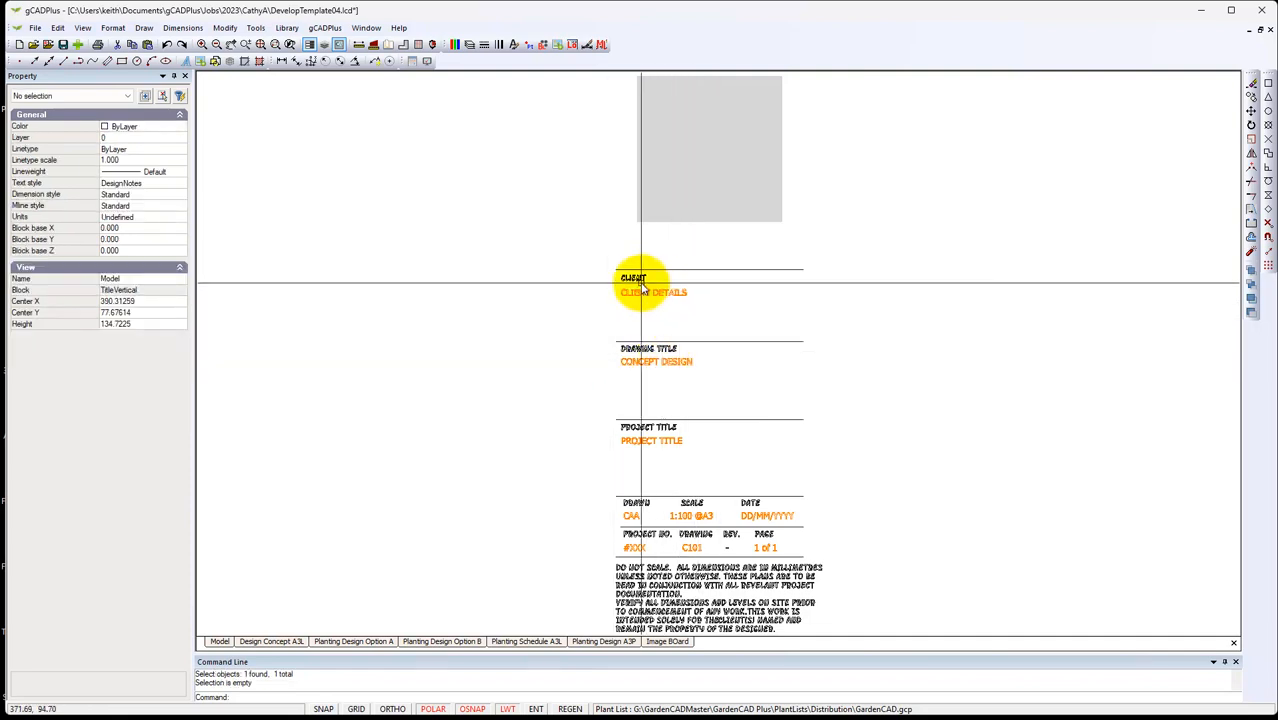
left_click(633, 278)
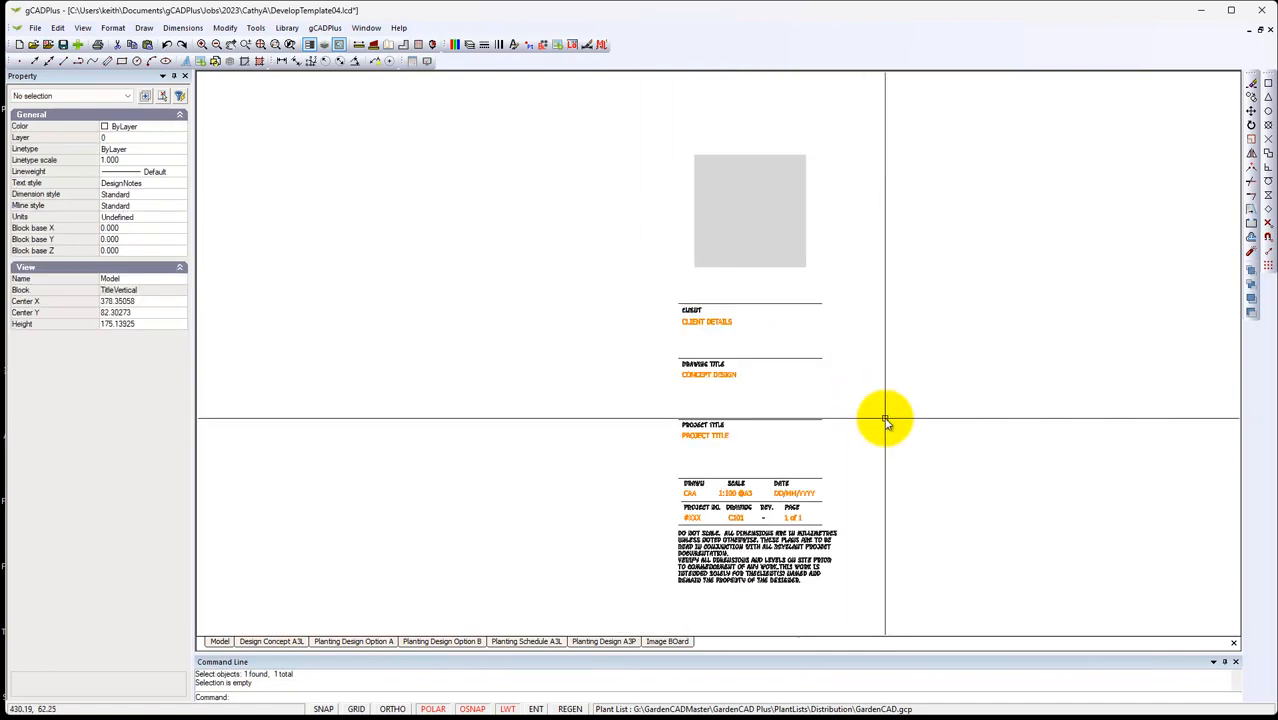
mouse_move(447, 540)
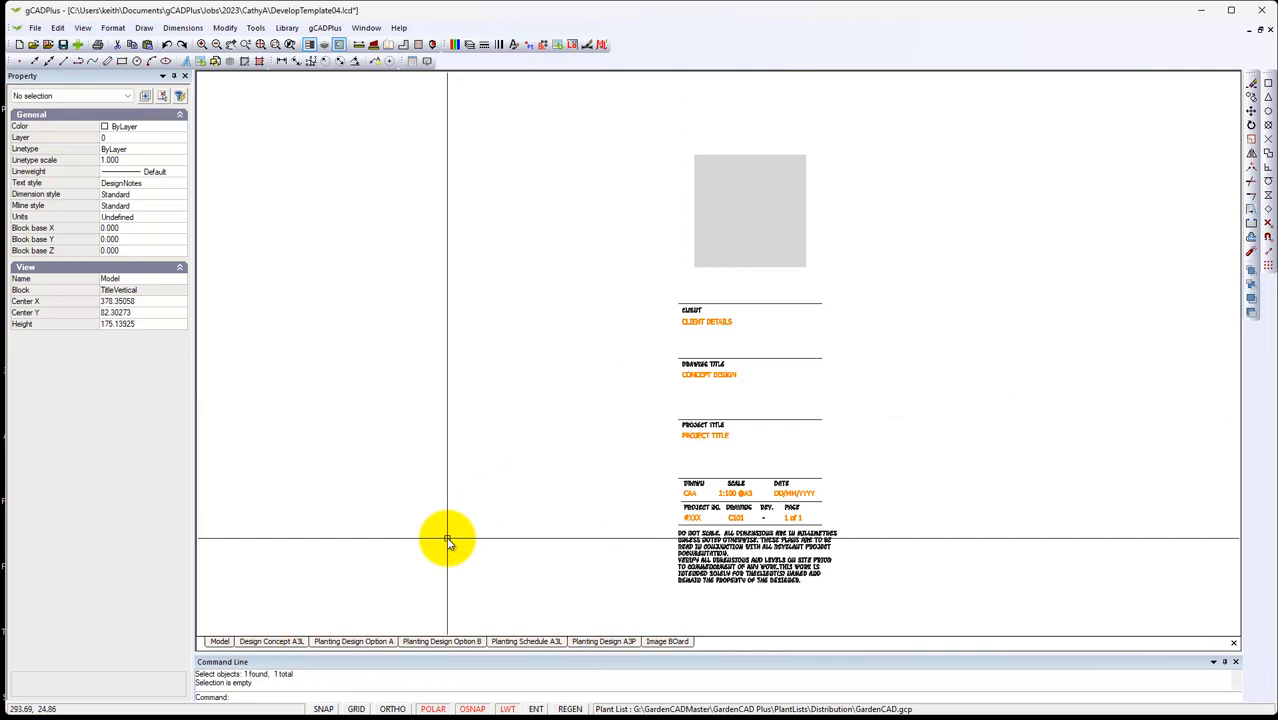
right_click(447, 538)
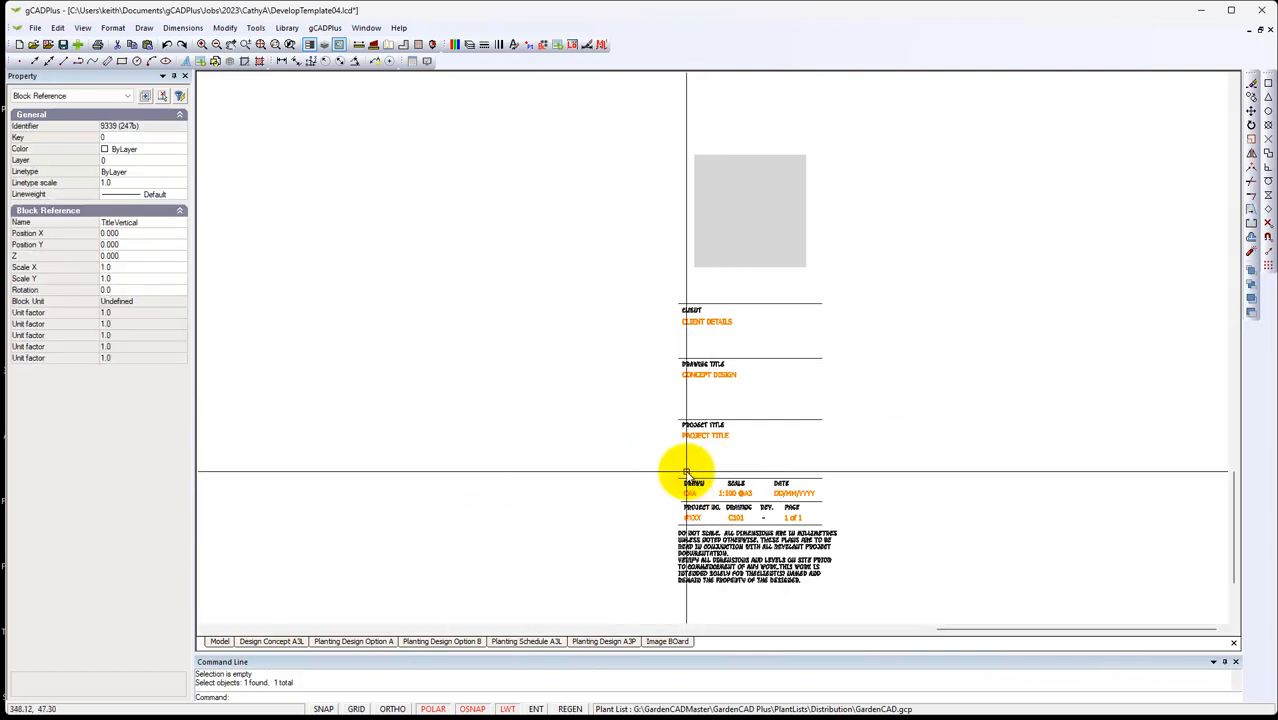
scroll("up", 3)
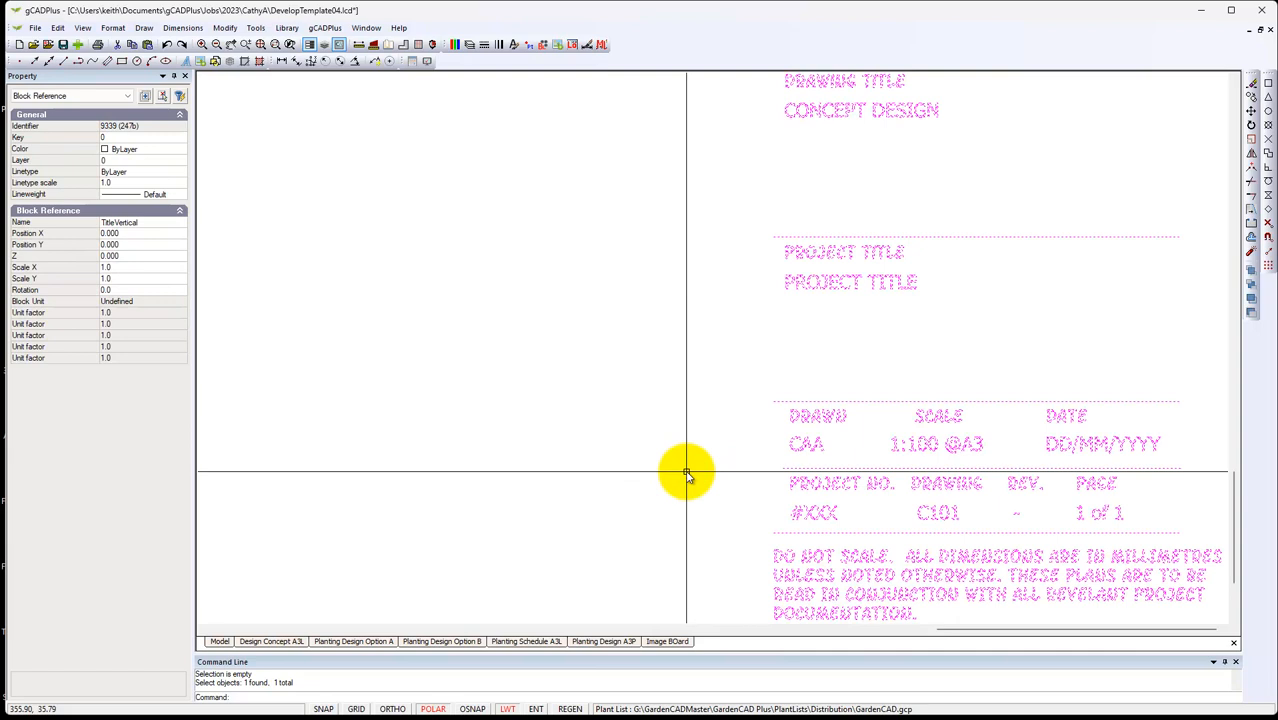
left_click(655, 462)
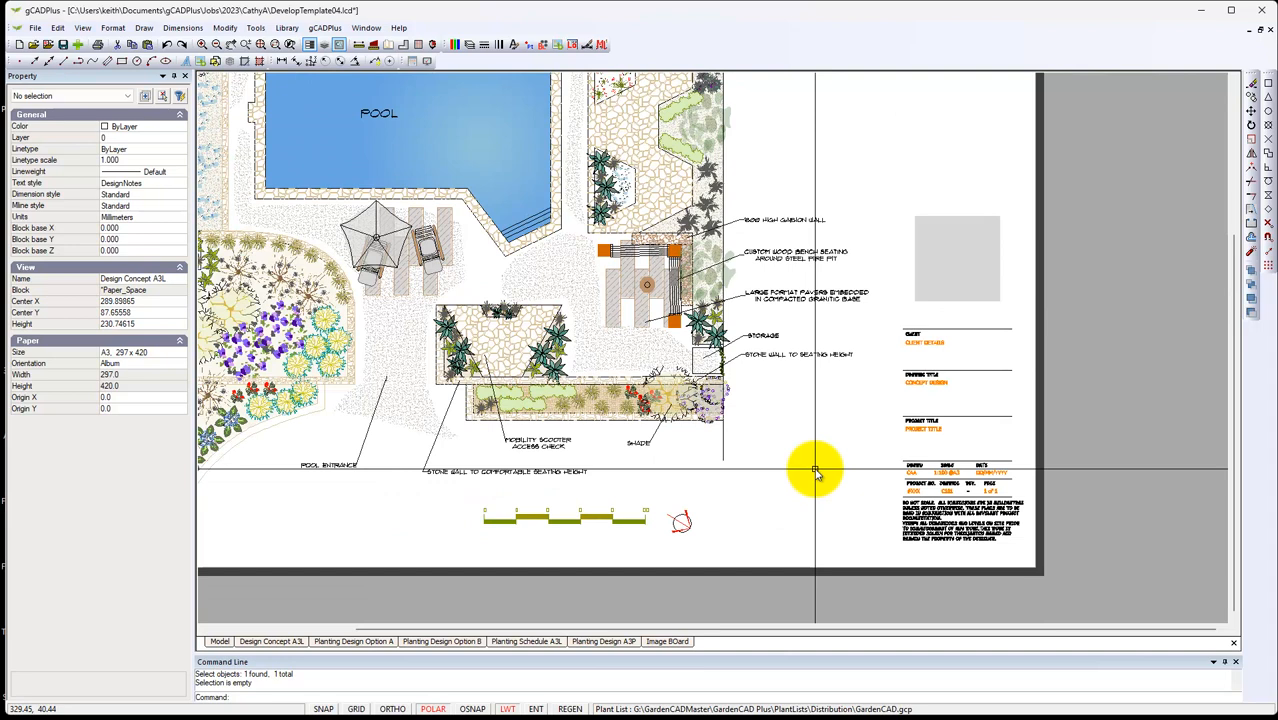
mouse_move(318, 600)
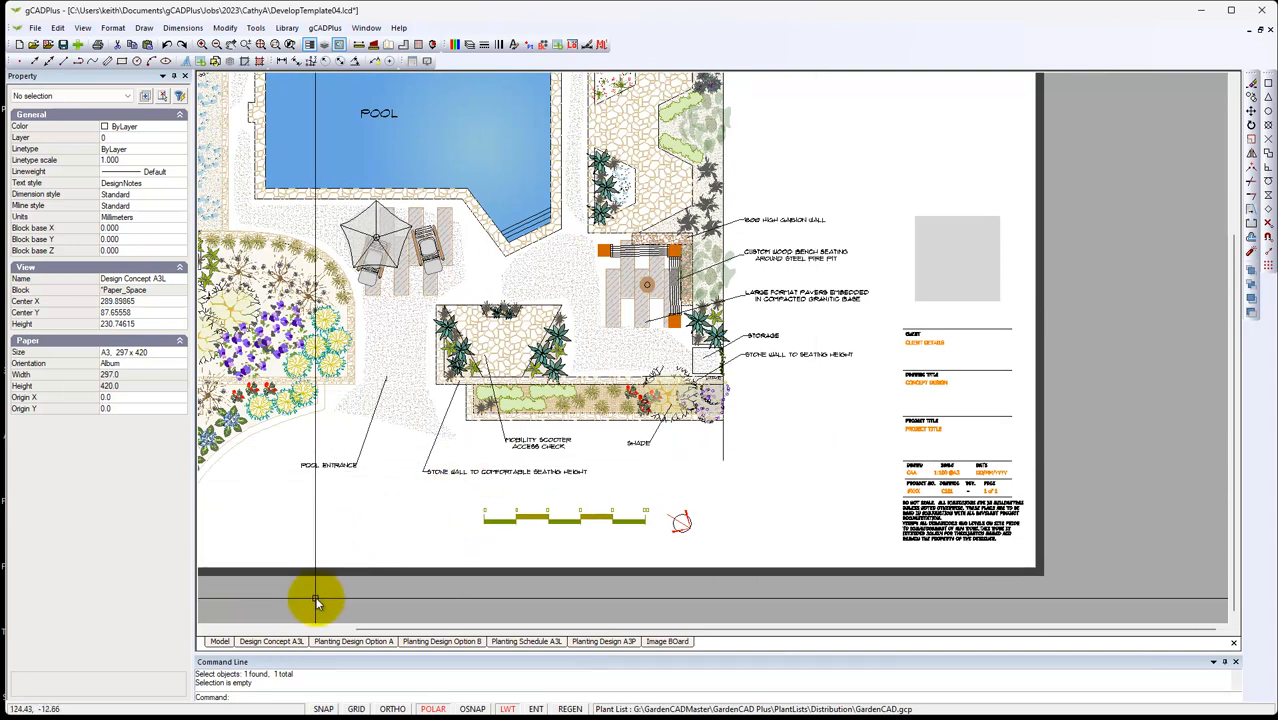
mouse_move(355, 648)
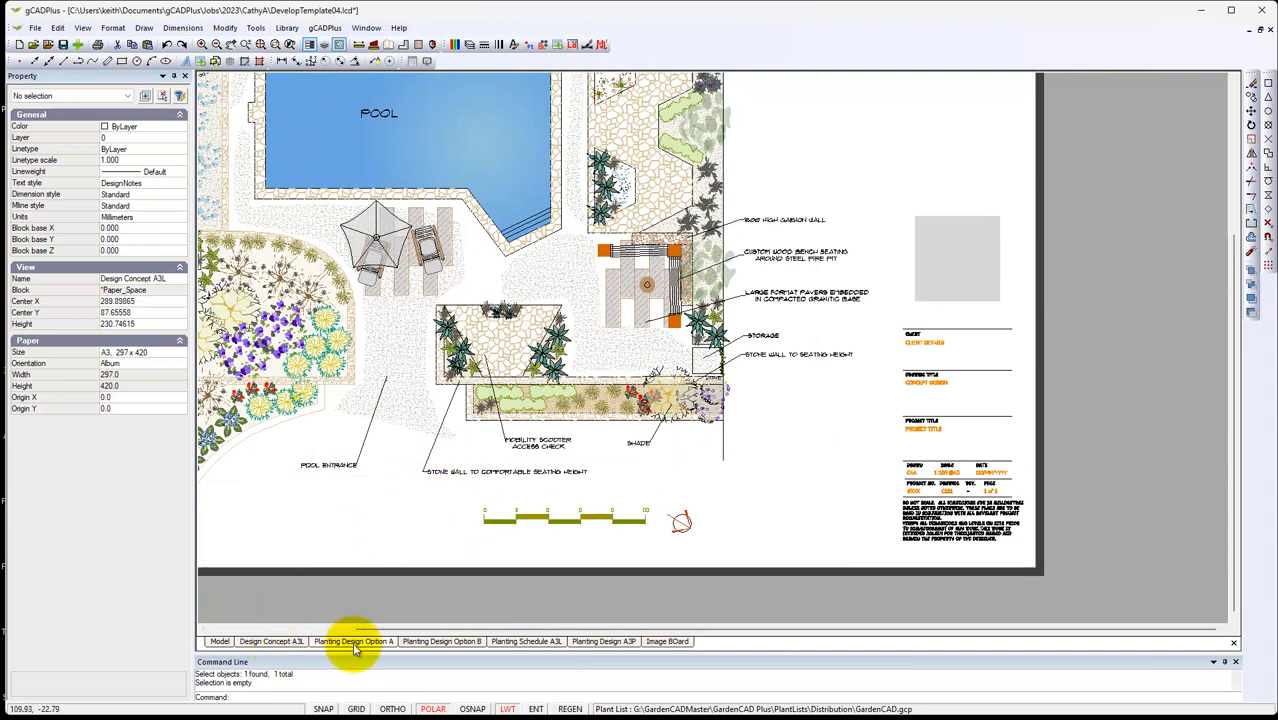
mouse_move(408, 640)
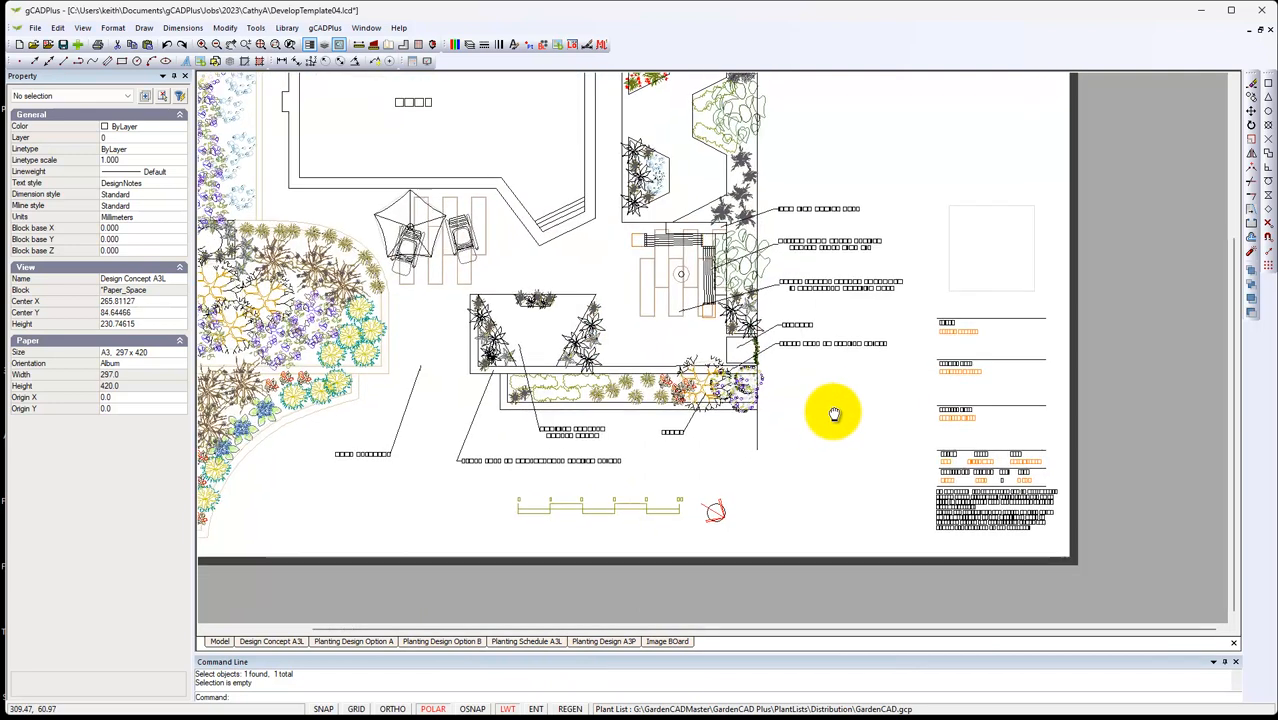
scroll("down", 3)
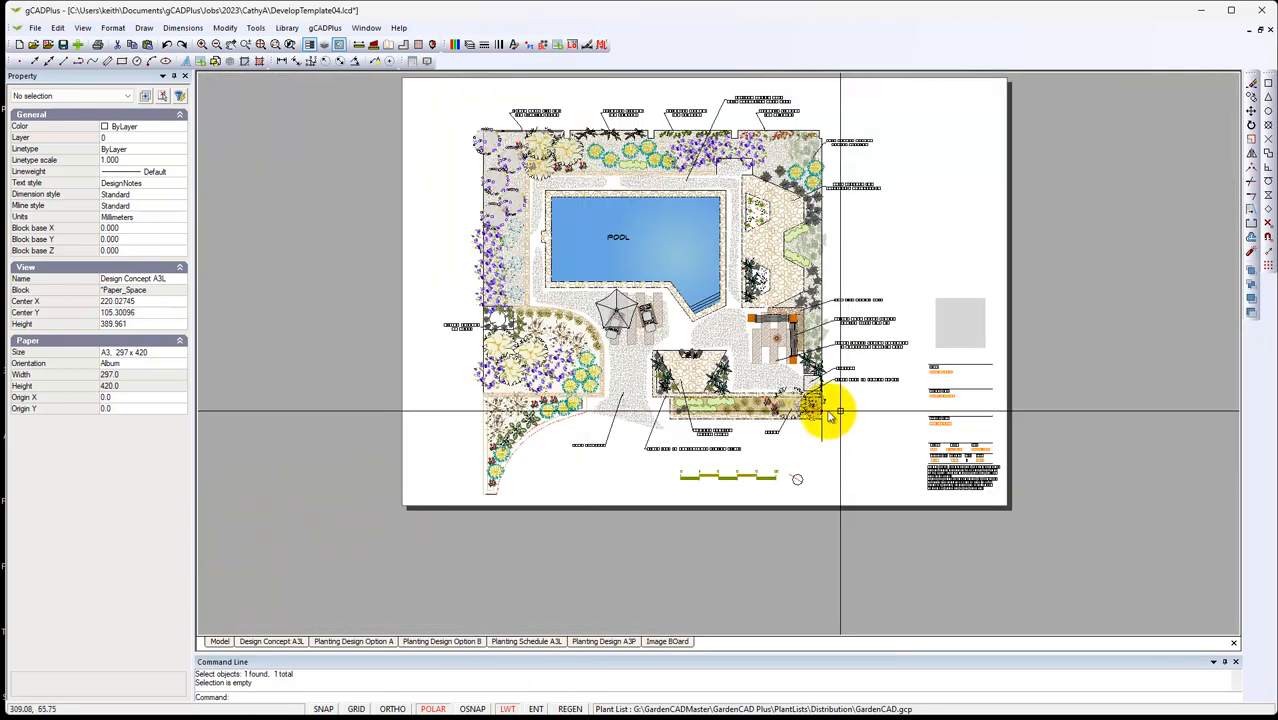
mouse_move(703, 85)
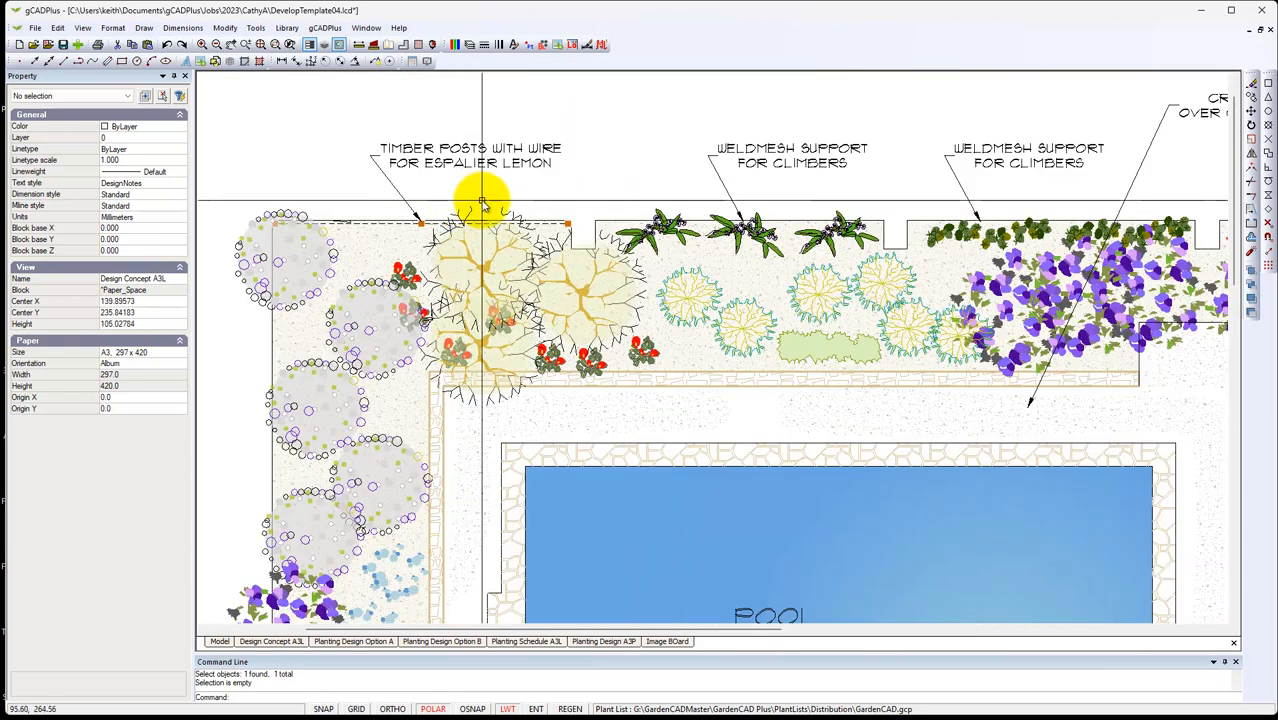
mouse_move(498, 200)
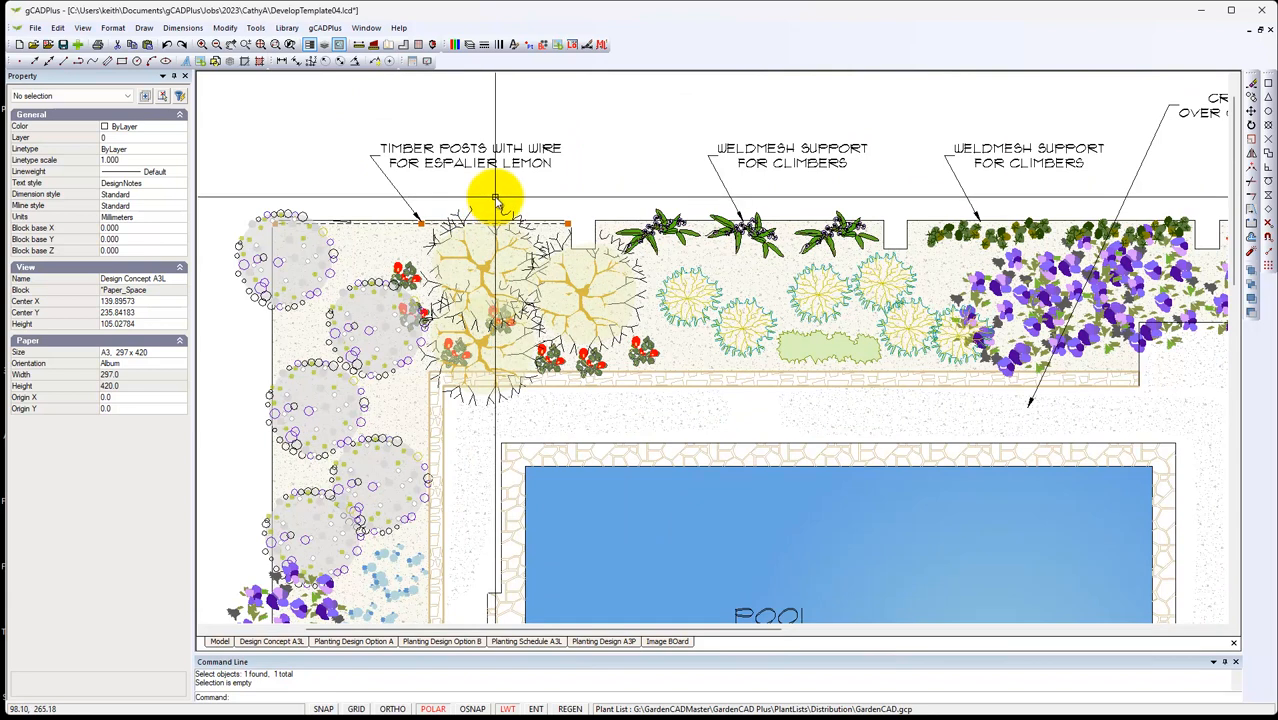
mouse_move(518, 195)
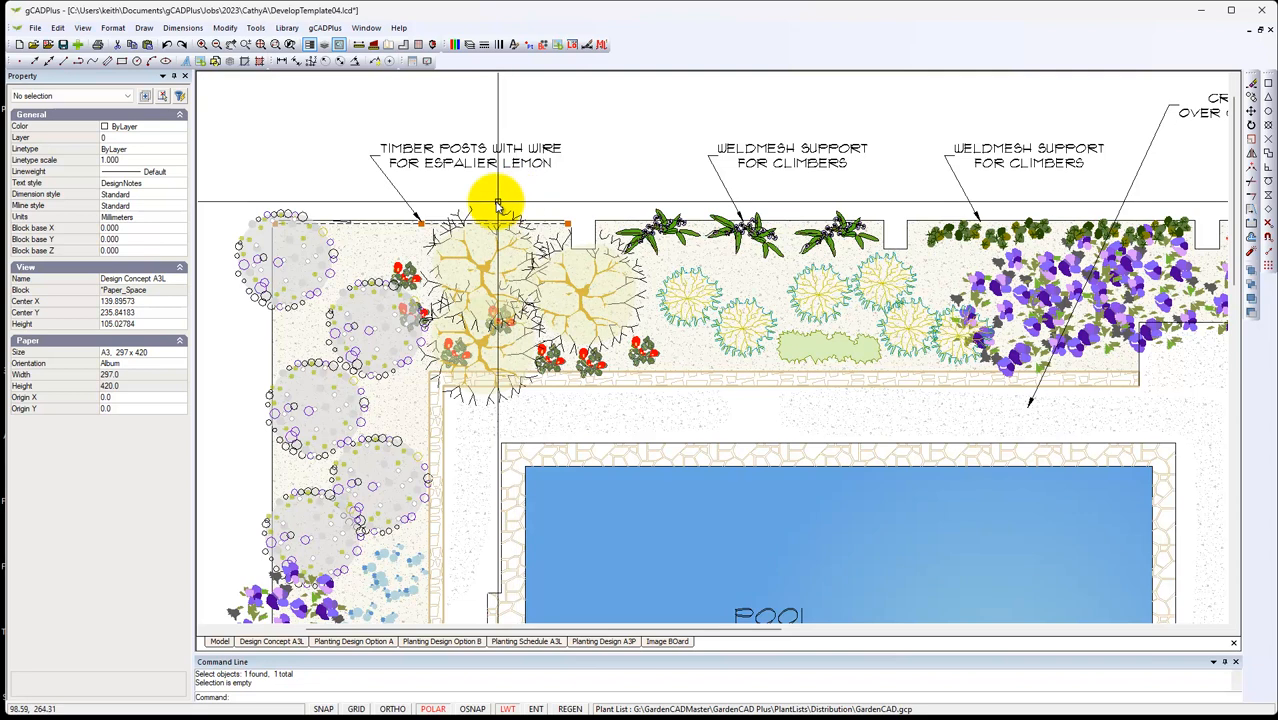
mouse_move(835, 220)
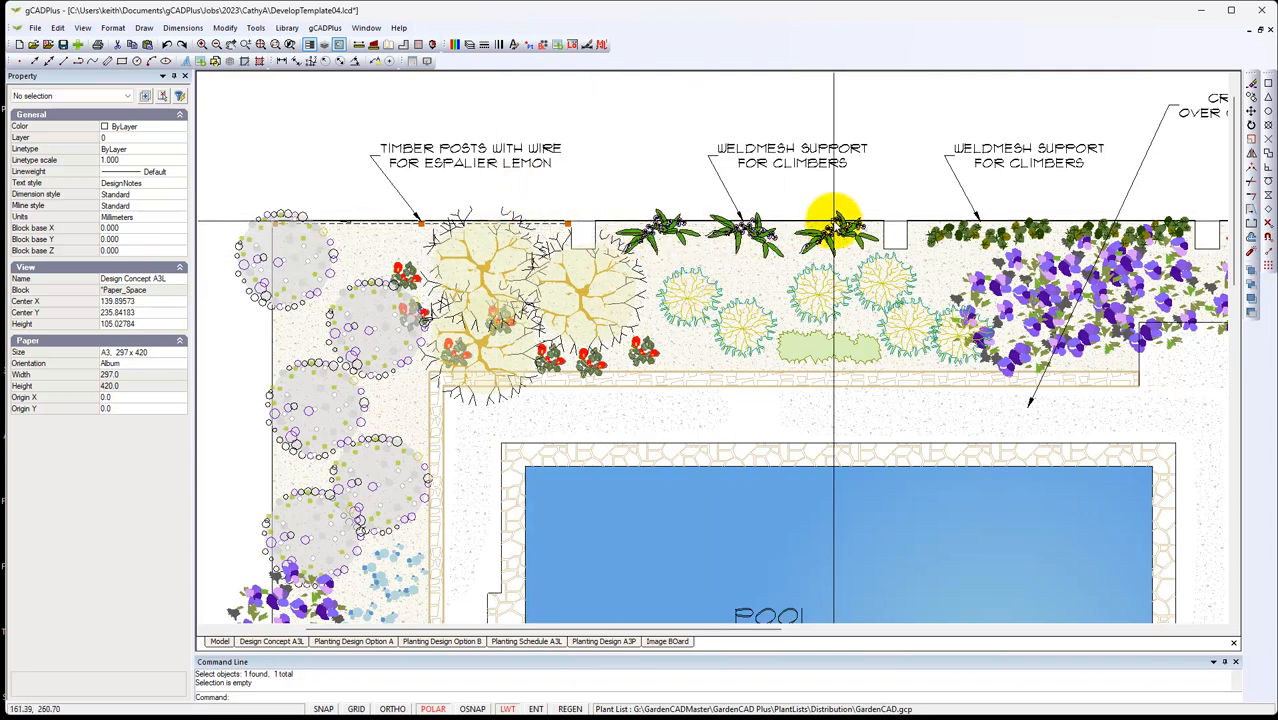
mouse_move(710, 280)
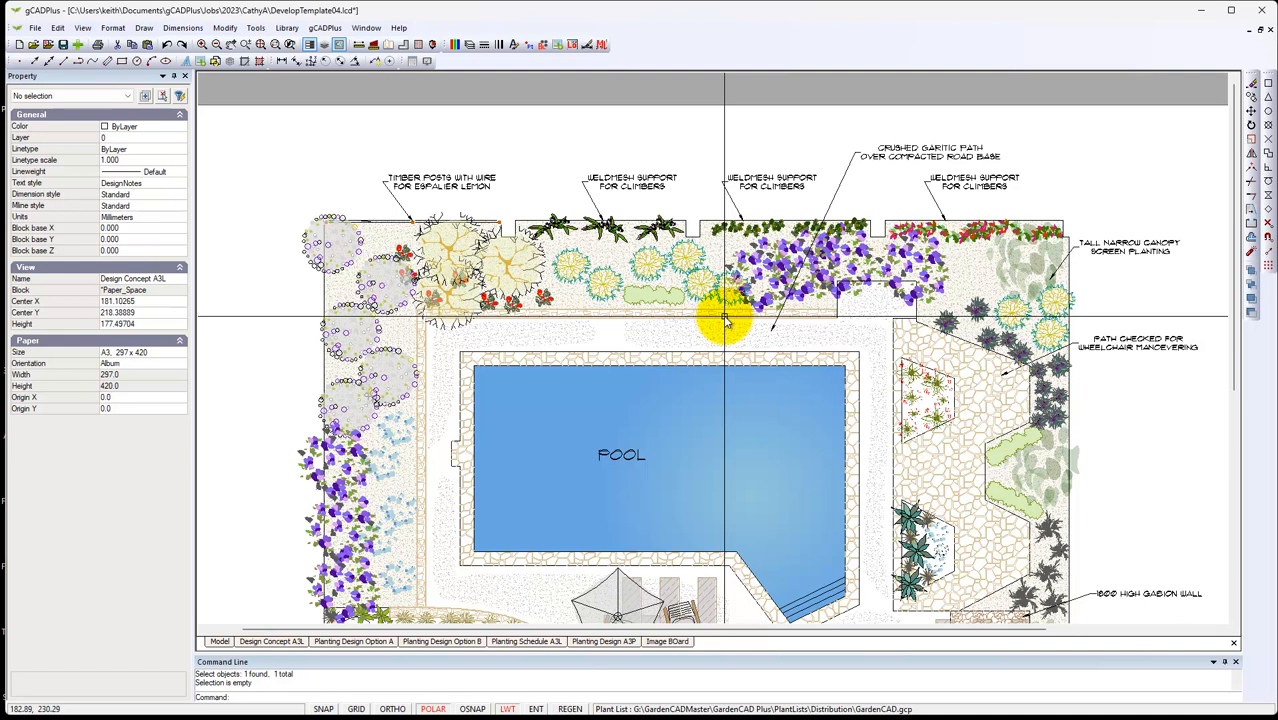
mouse_move(762, 345)
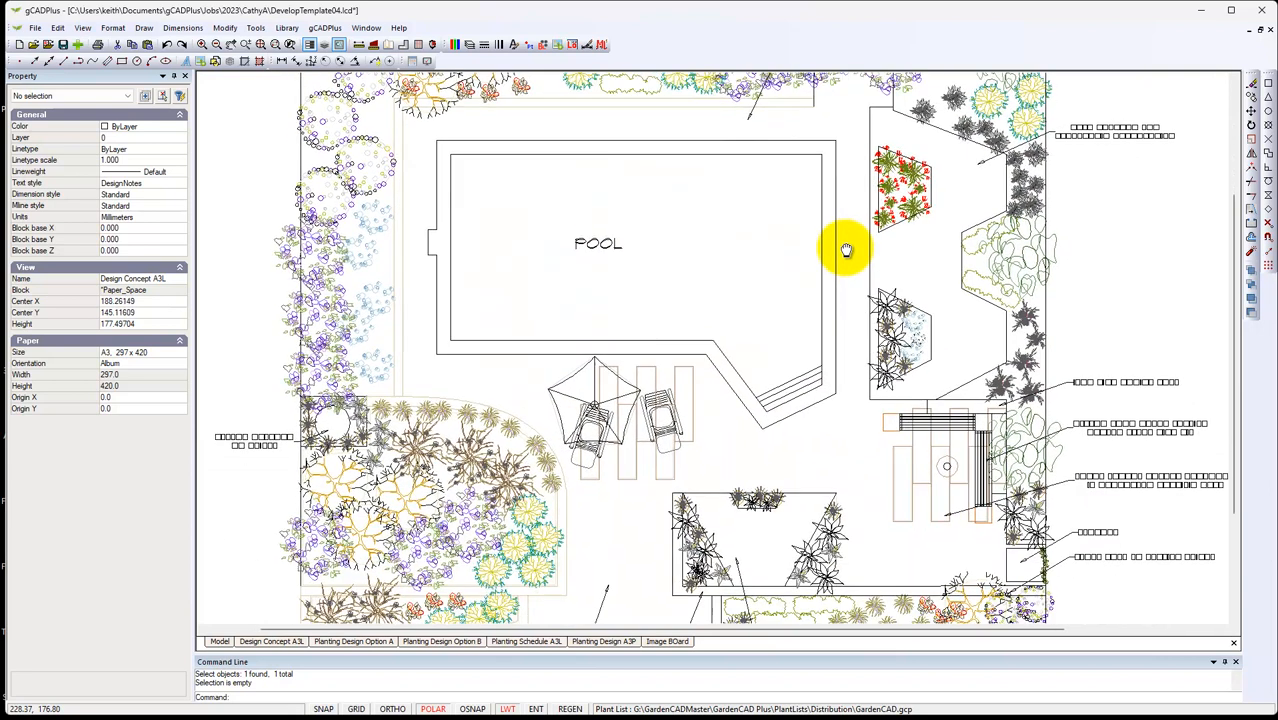
left_click_drag(847, 250, 775, 345)
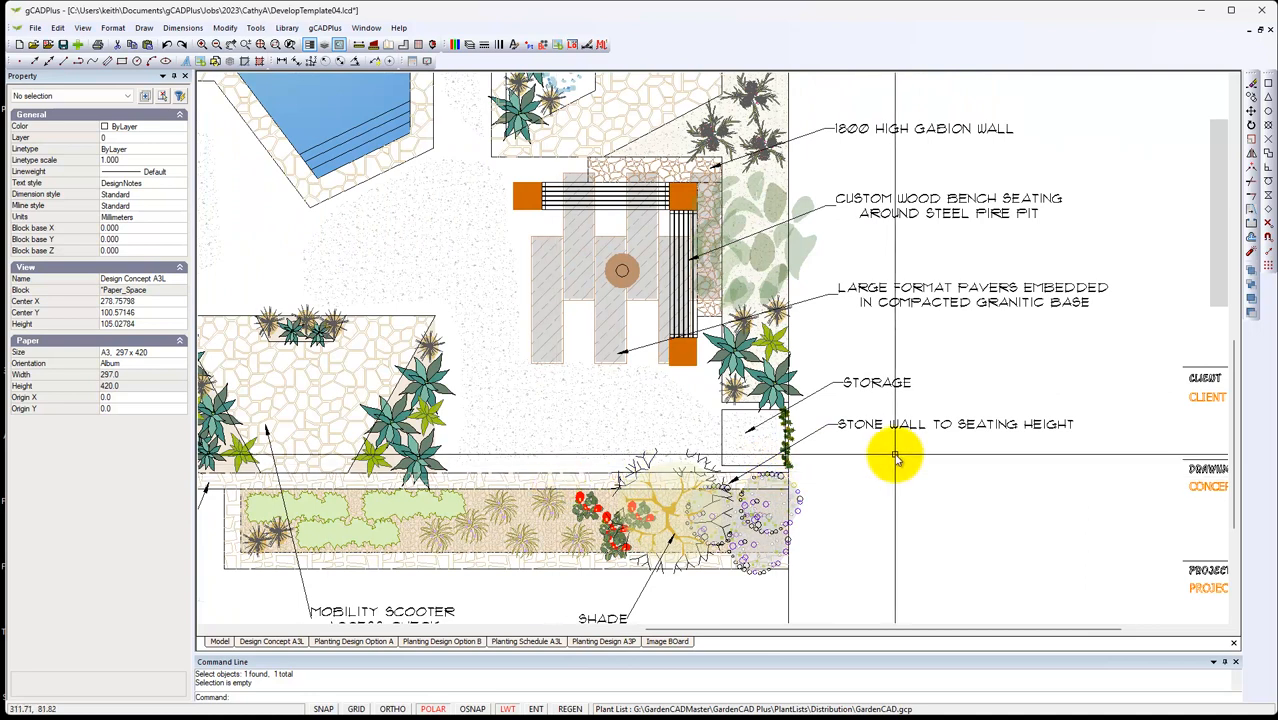
mouse_move(780, 475)
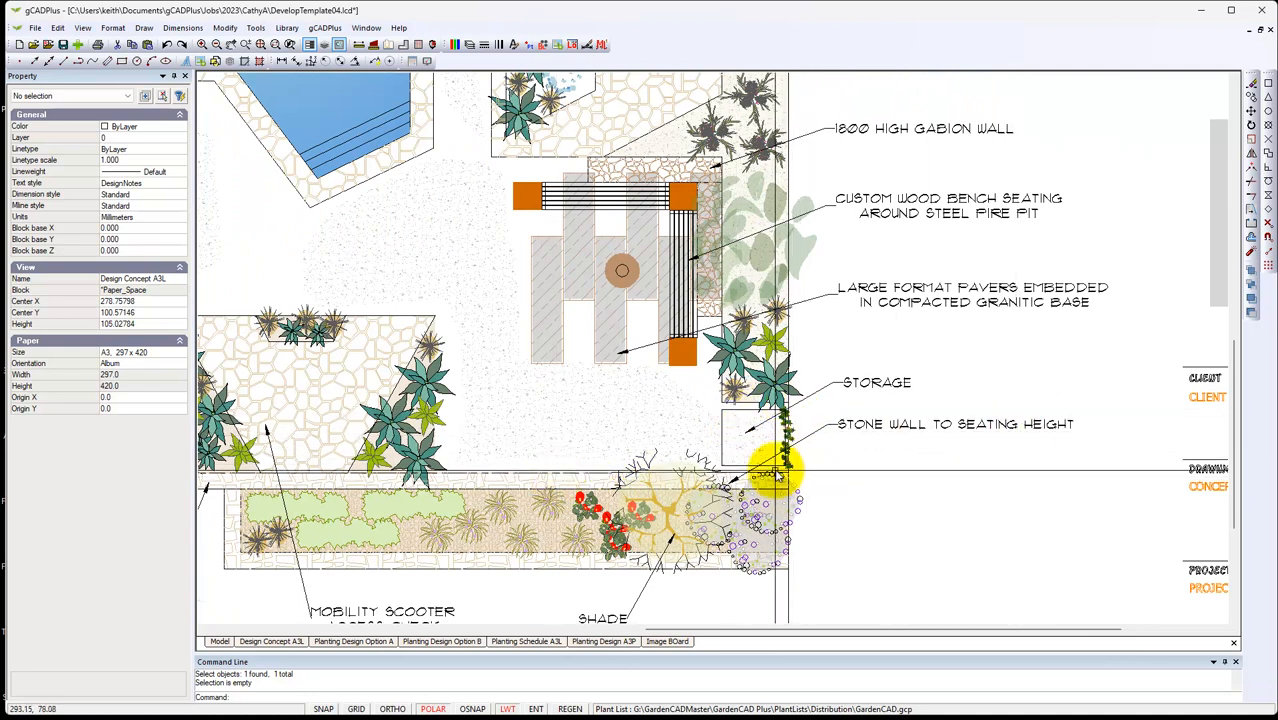
mouse_move(745, 465)
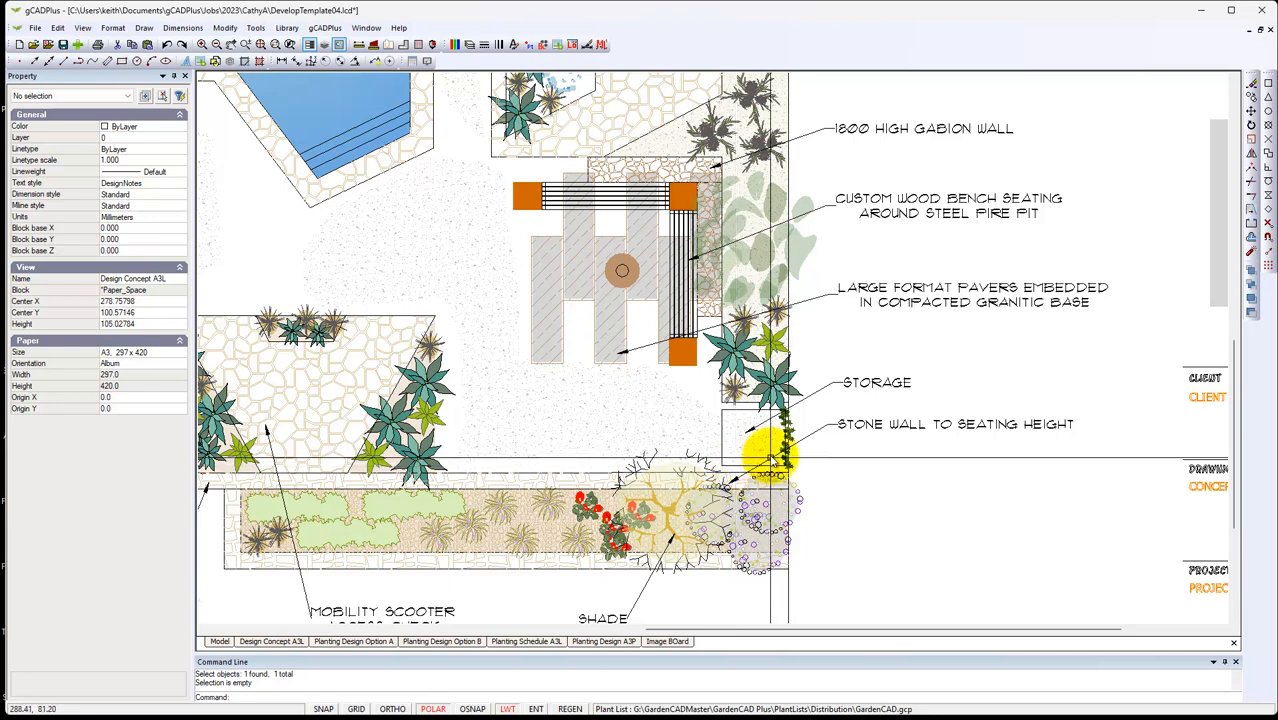
mouse_move(593, 290)
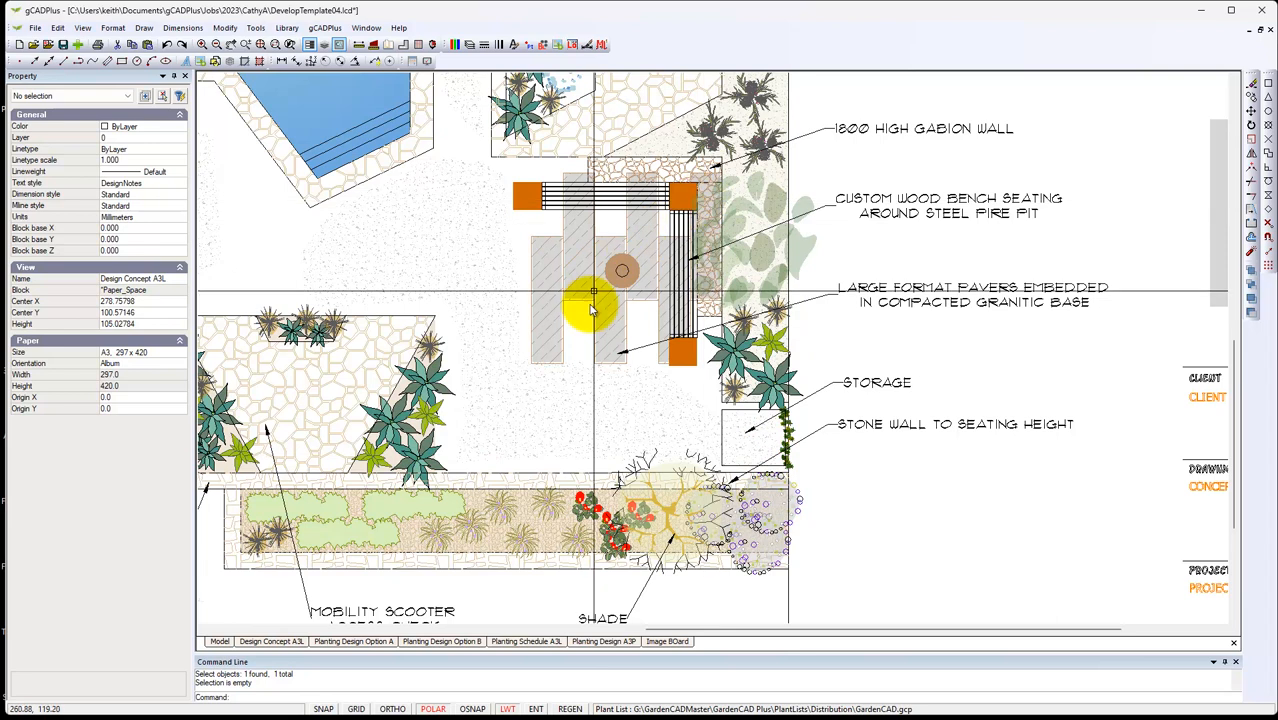
mouse_move(607, 428)
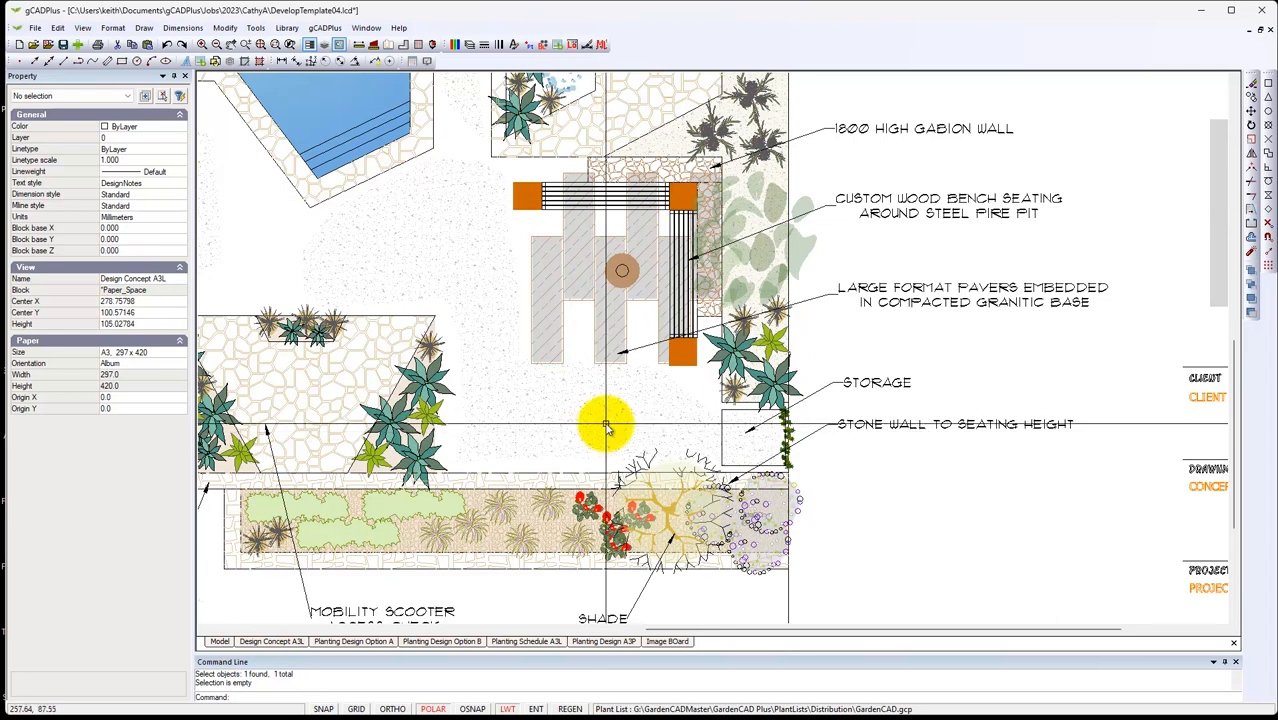
mouse_move(293, 632)
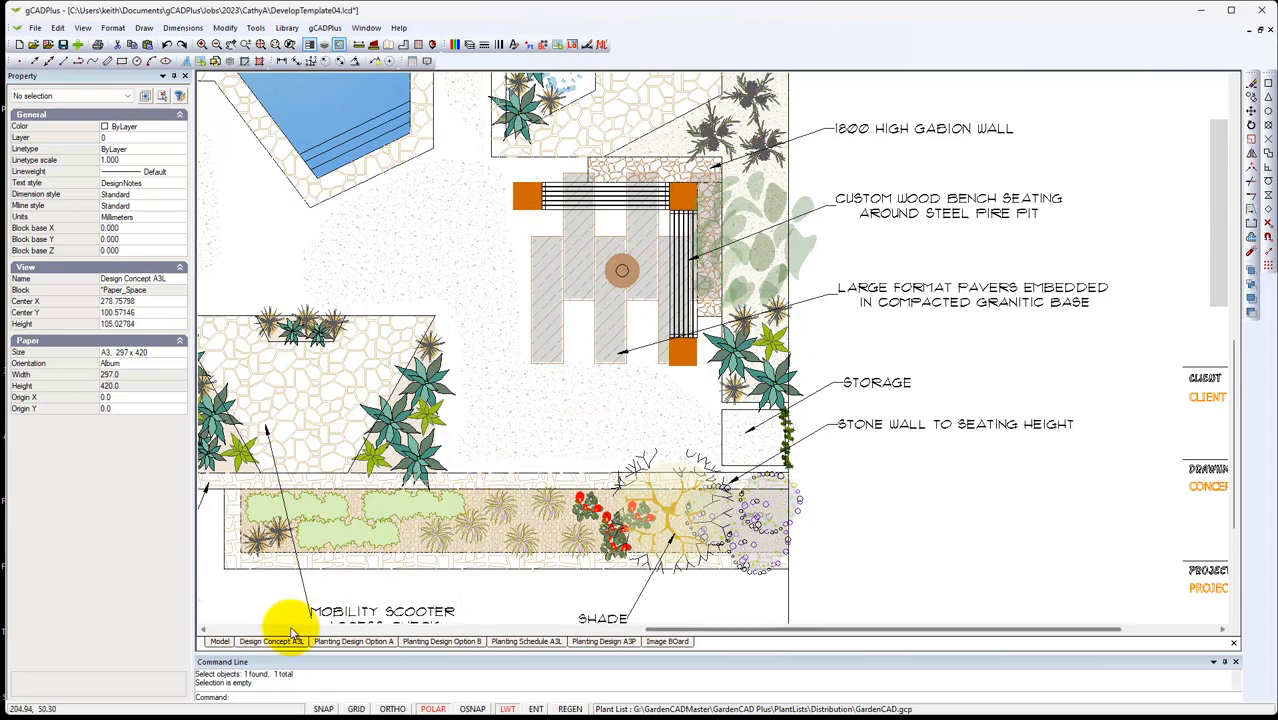
Zoom to extents so the whole pool garden sheet is visible, with the File menu open.
right_click(510, 430)
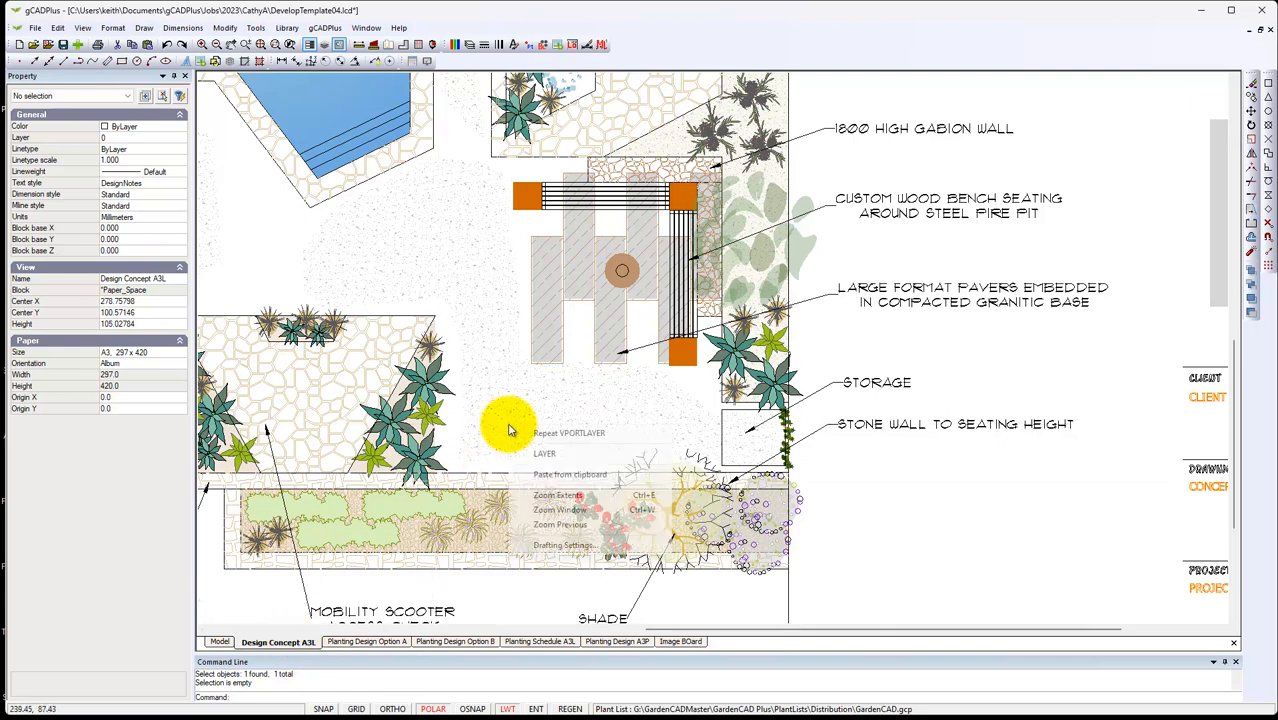
left_click(548, 495)
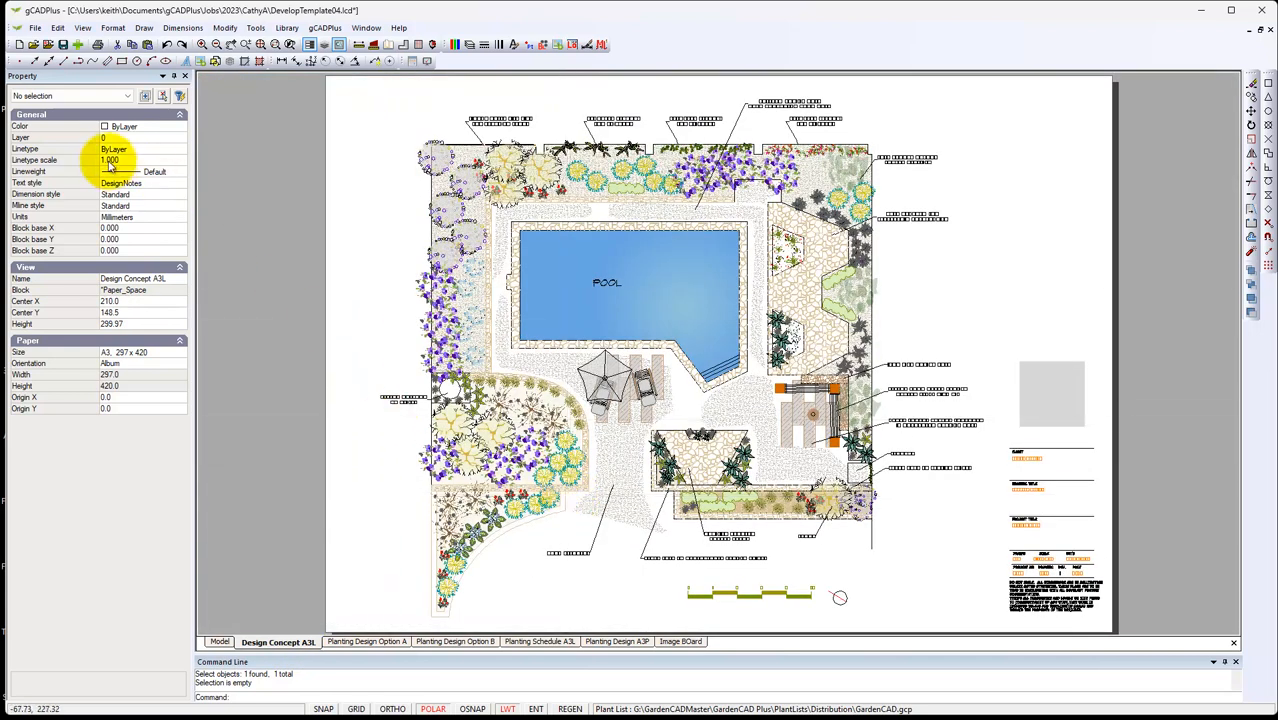
left_click(36, 27)
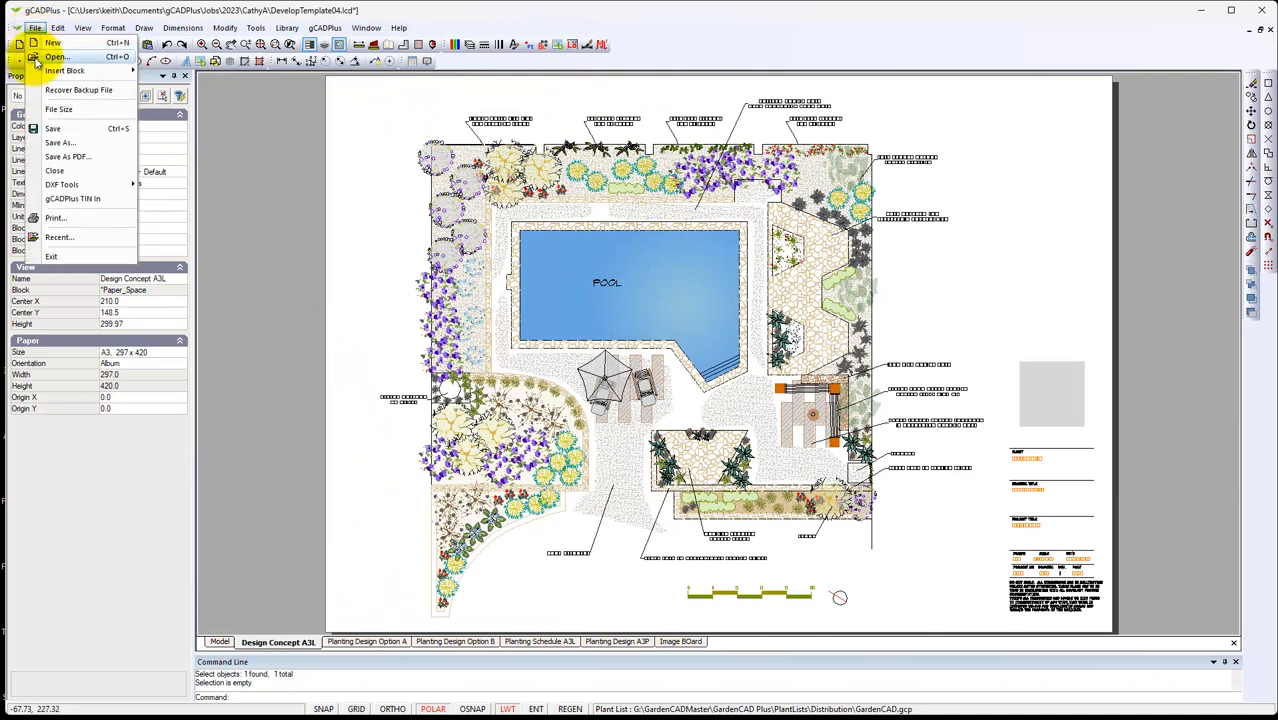
Start a PDF export at Maximum level with a Window print area around the sheet.
left_click(55, 218)
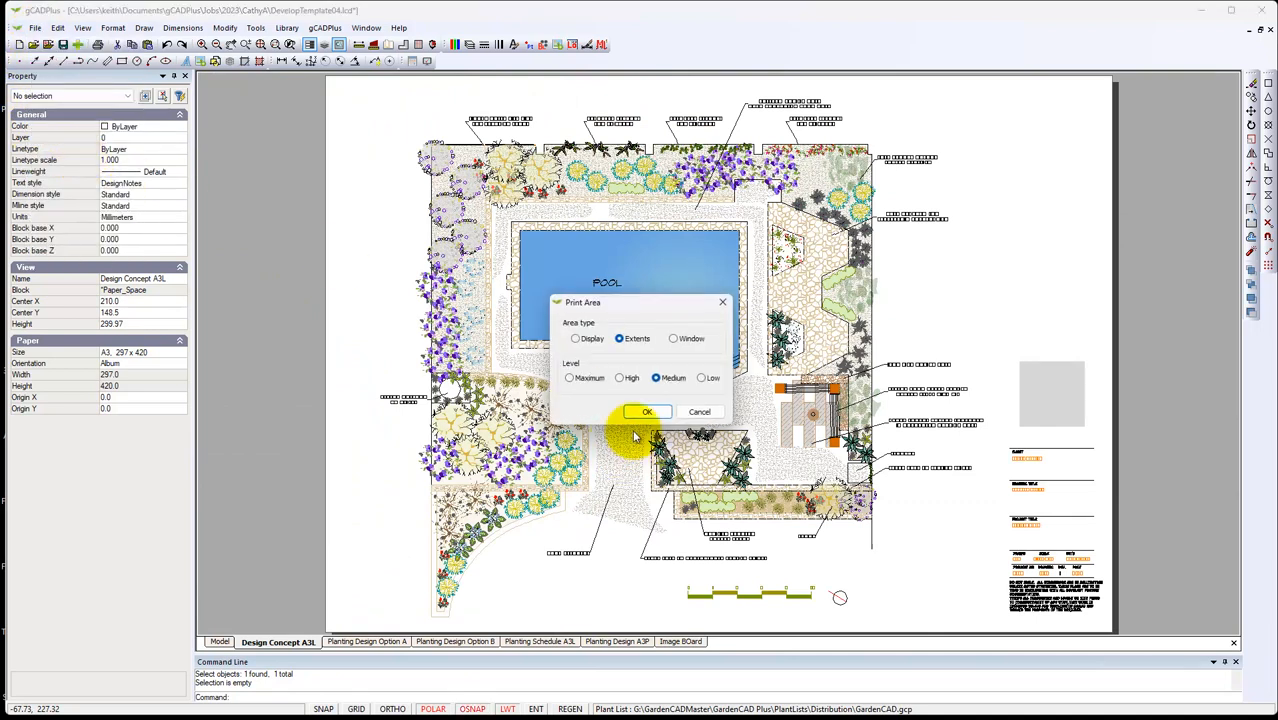
left_click(569, 378)
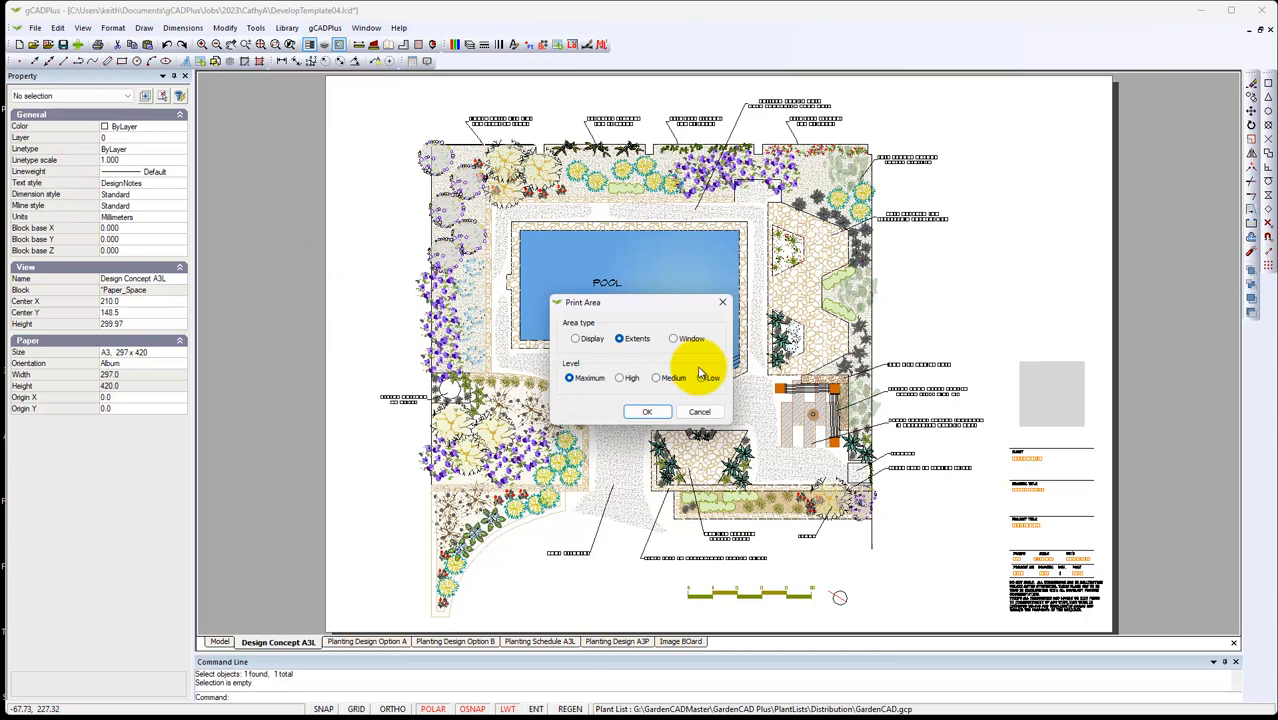
left_click(673, 338)
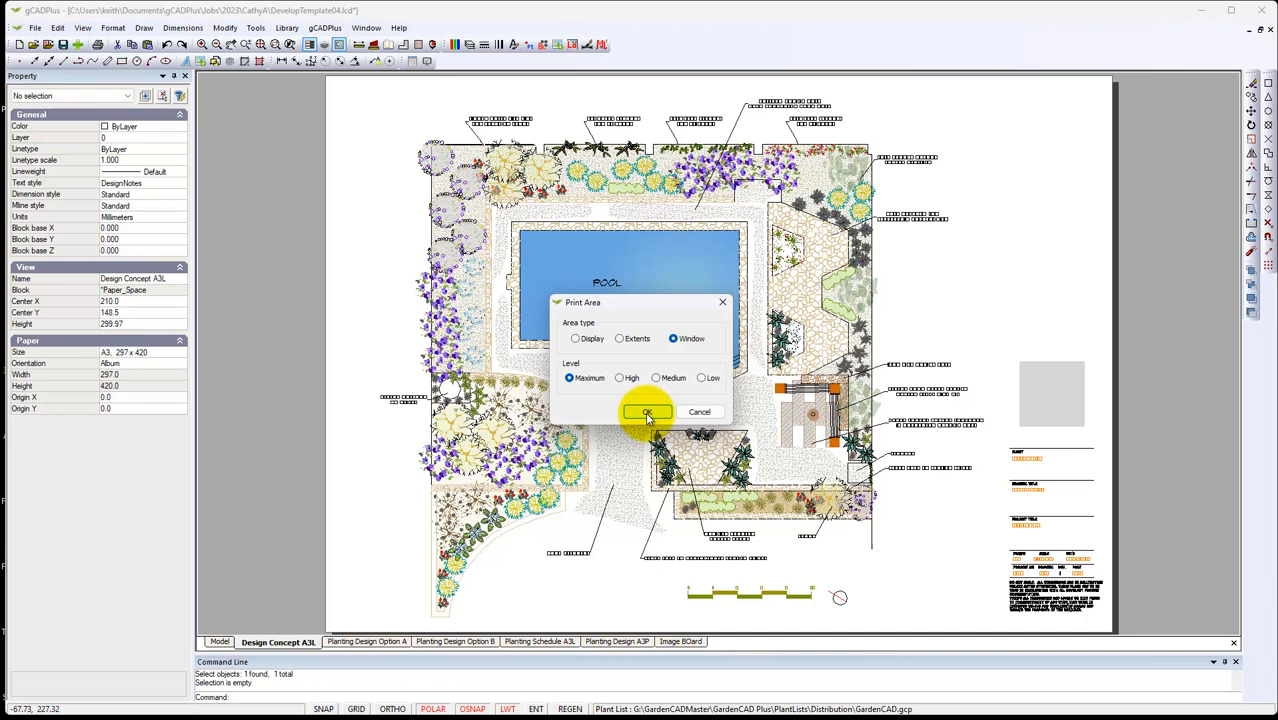
left_click(646, 412)
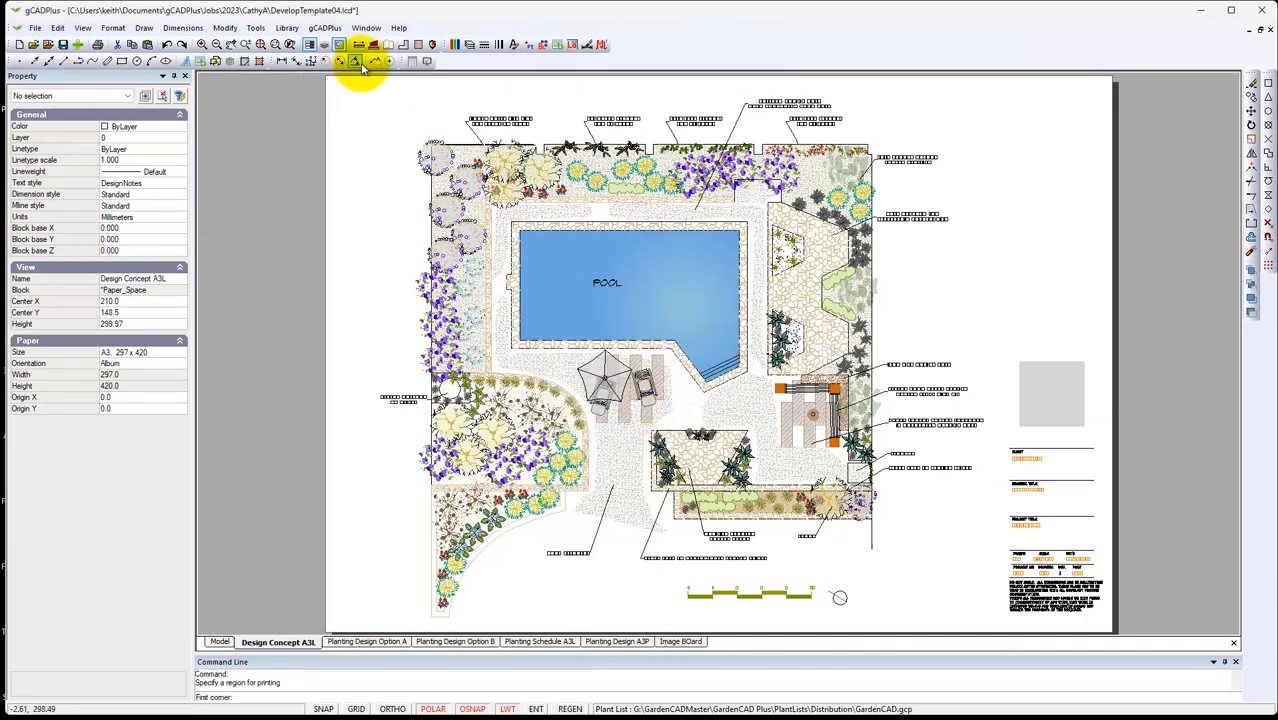
left_click(378, 94)
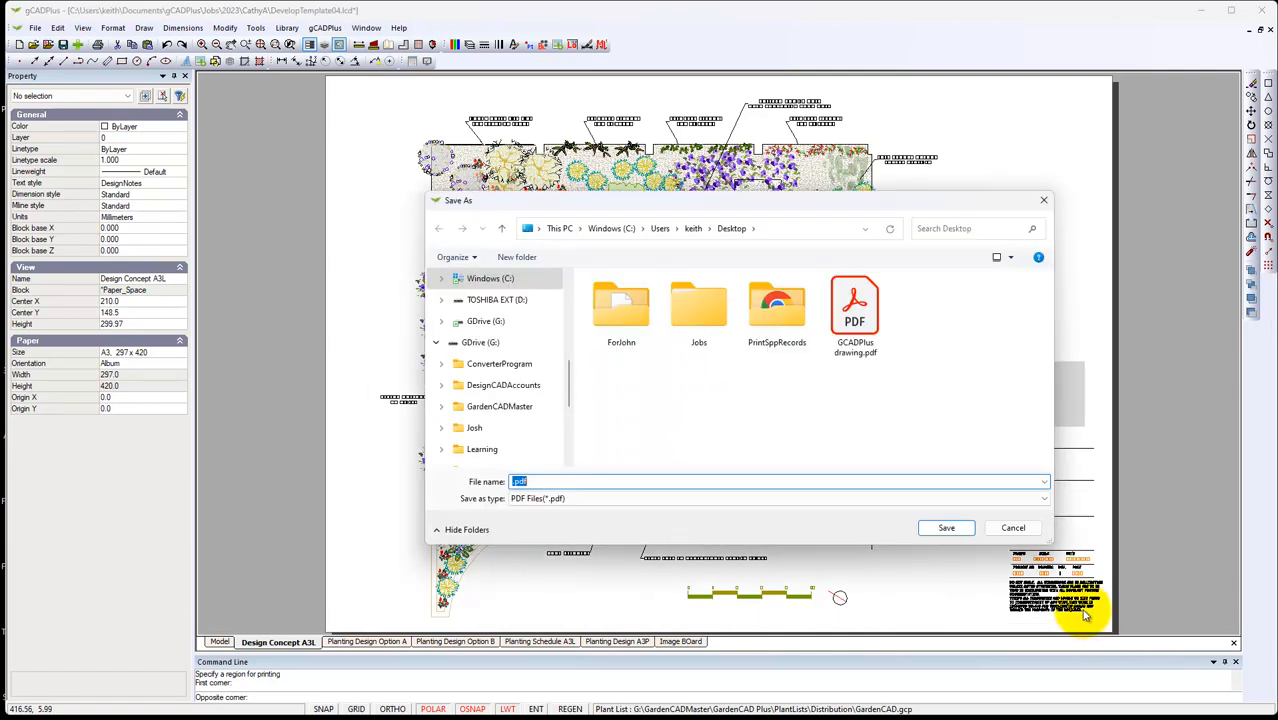
Save the exported PDF on the Desktop under the name Concept.
left_click(855, 305)
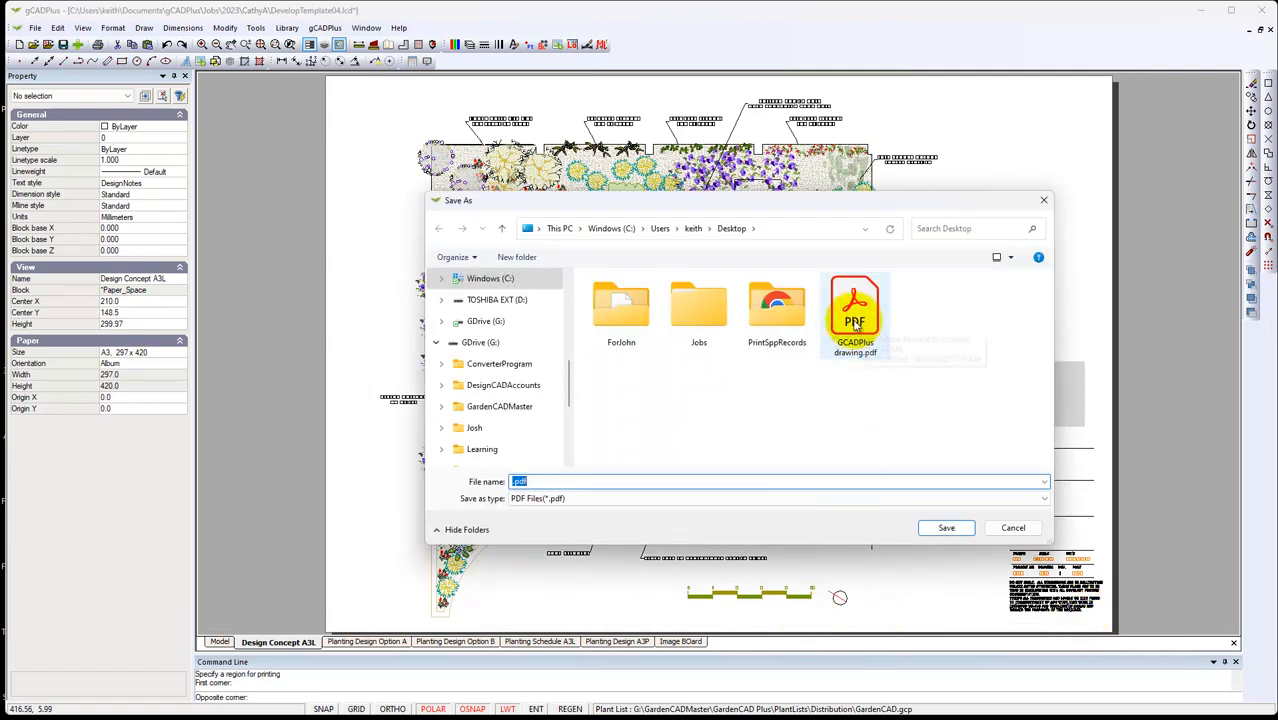
left_click(854, 305)
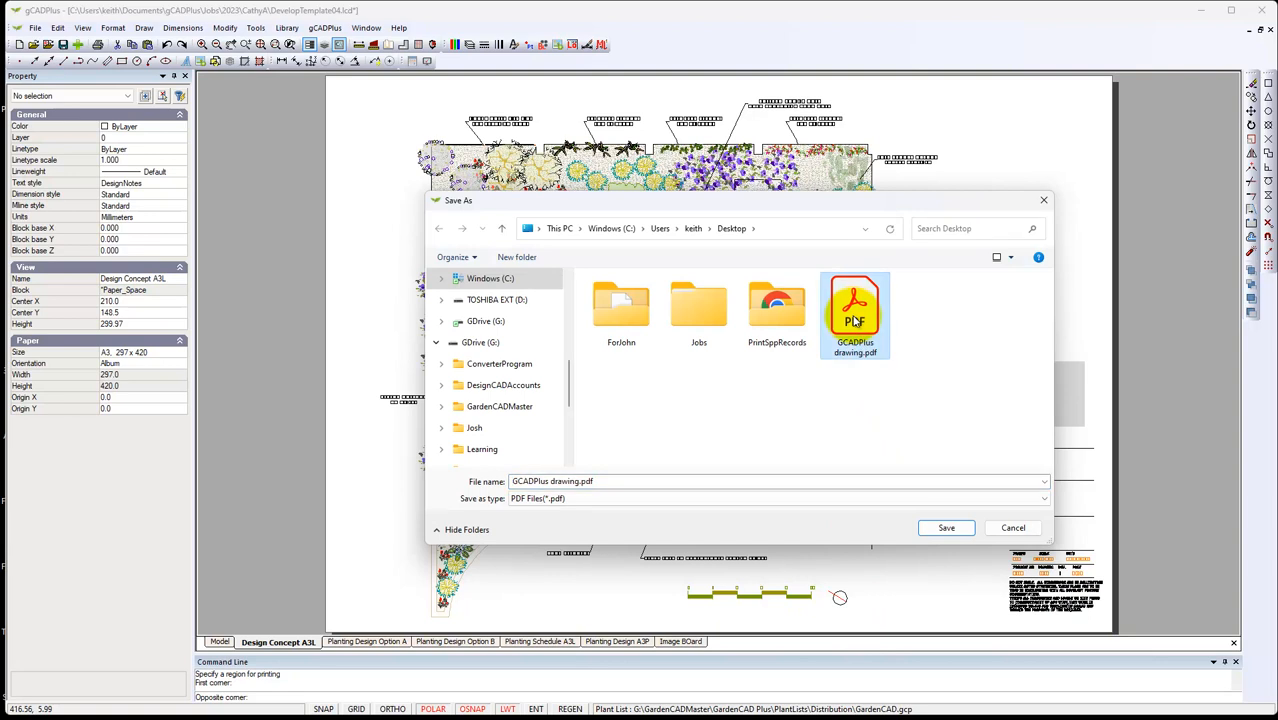
mouse_move(558, 607)
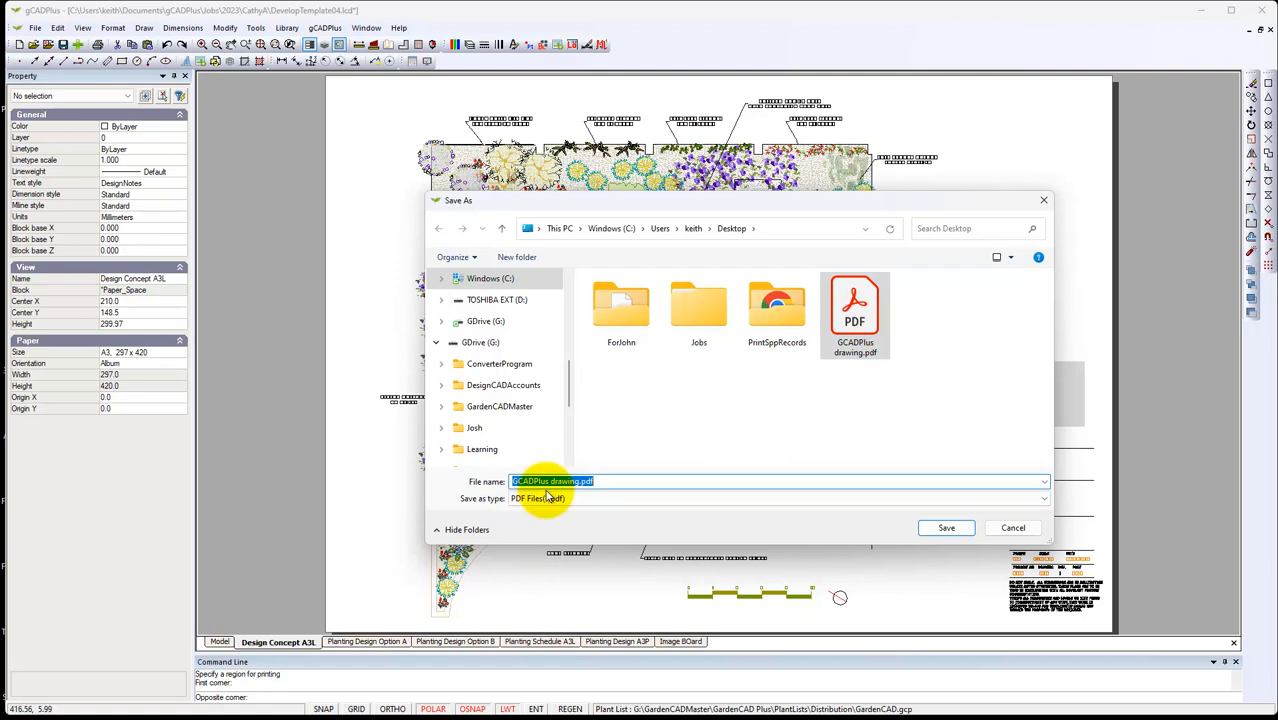
type("Concept")
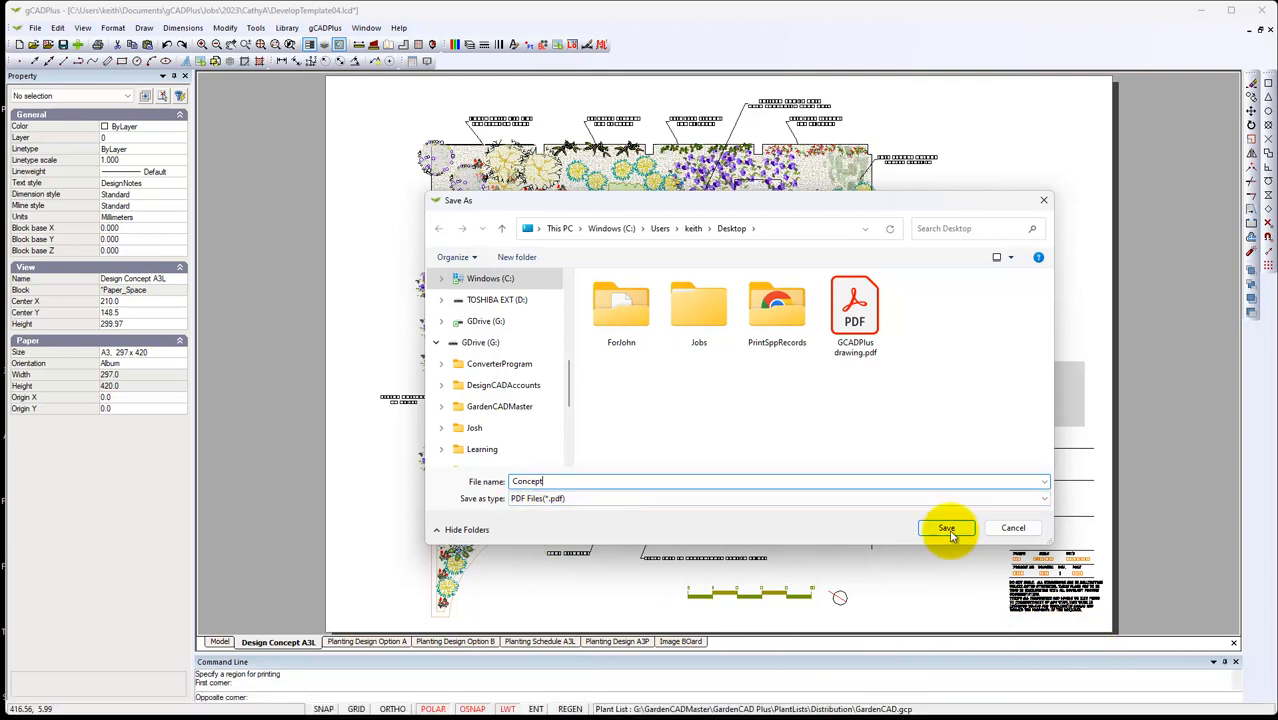
left_click(946, 528)
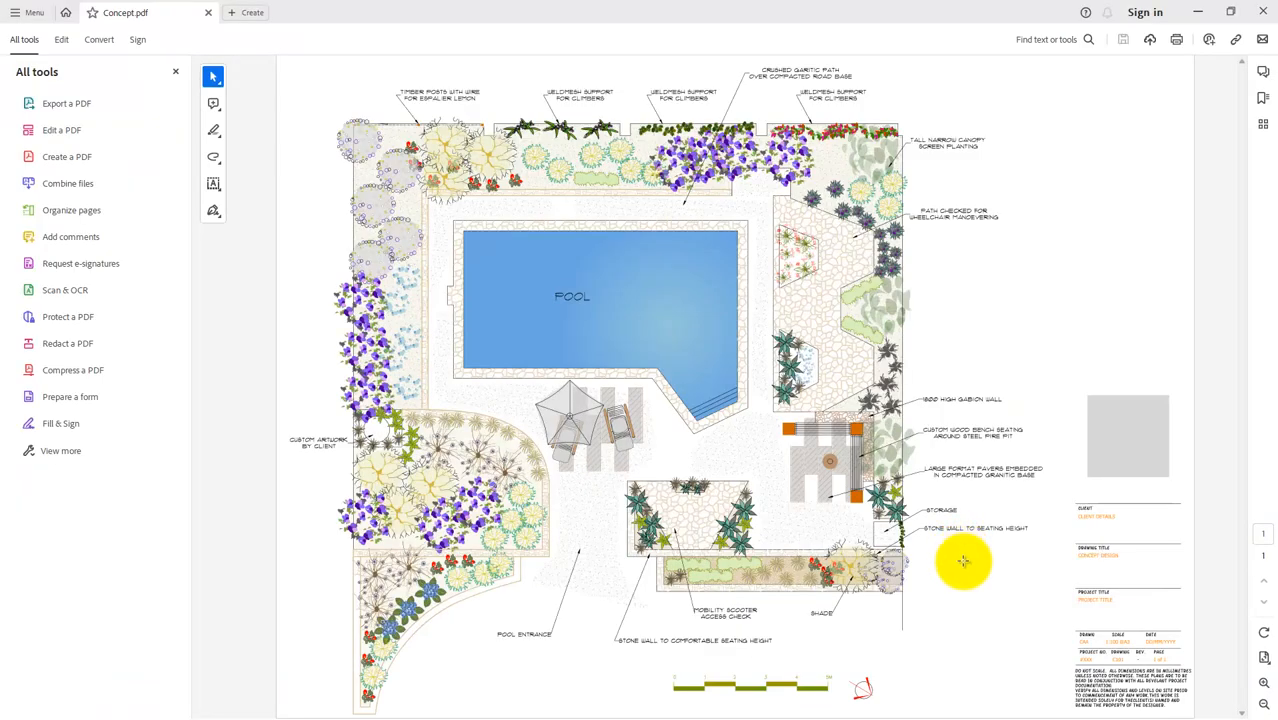
mouse_move(970, 602)
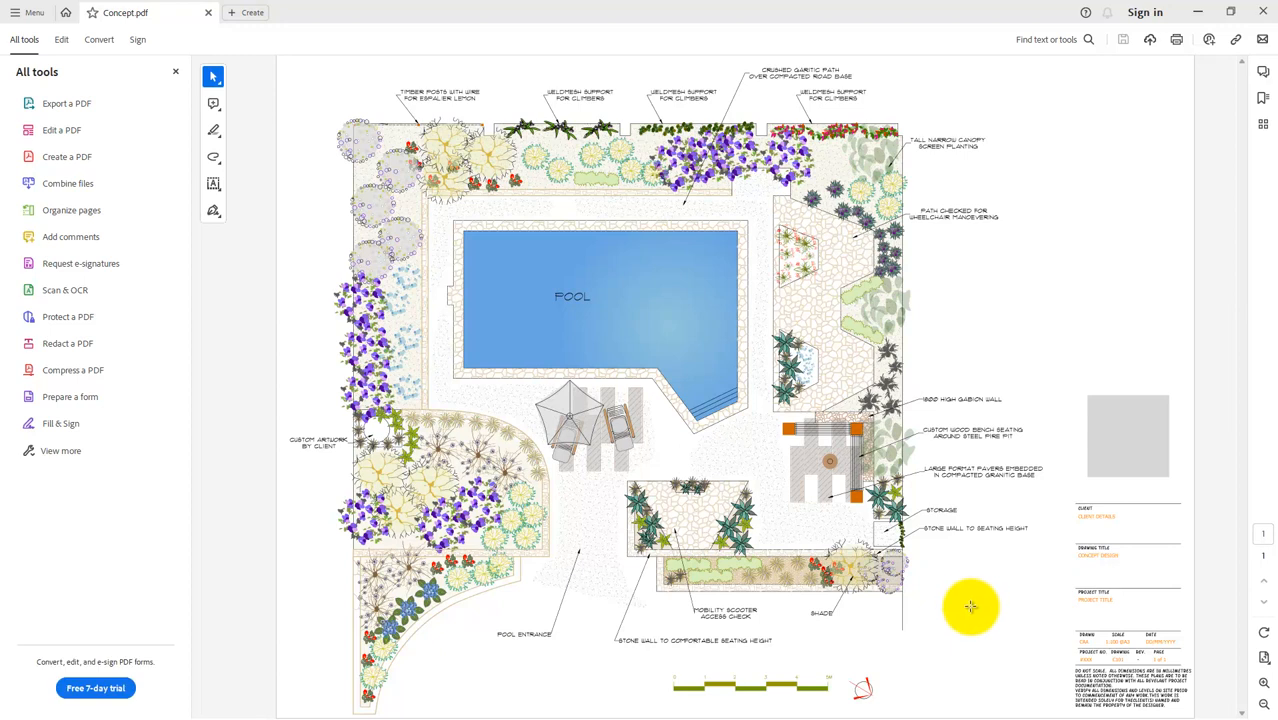
mouse_move(962, 577)
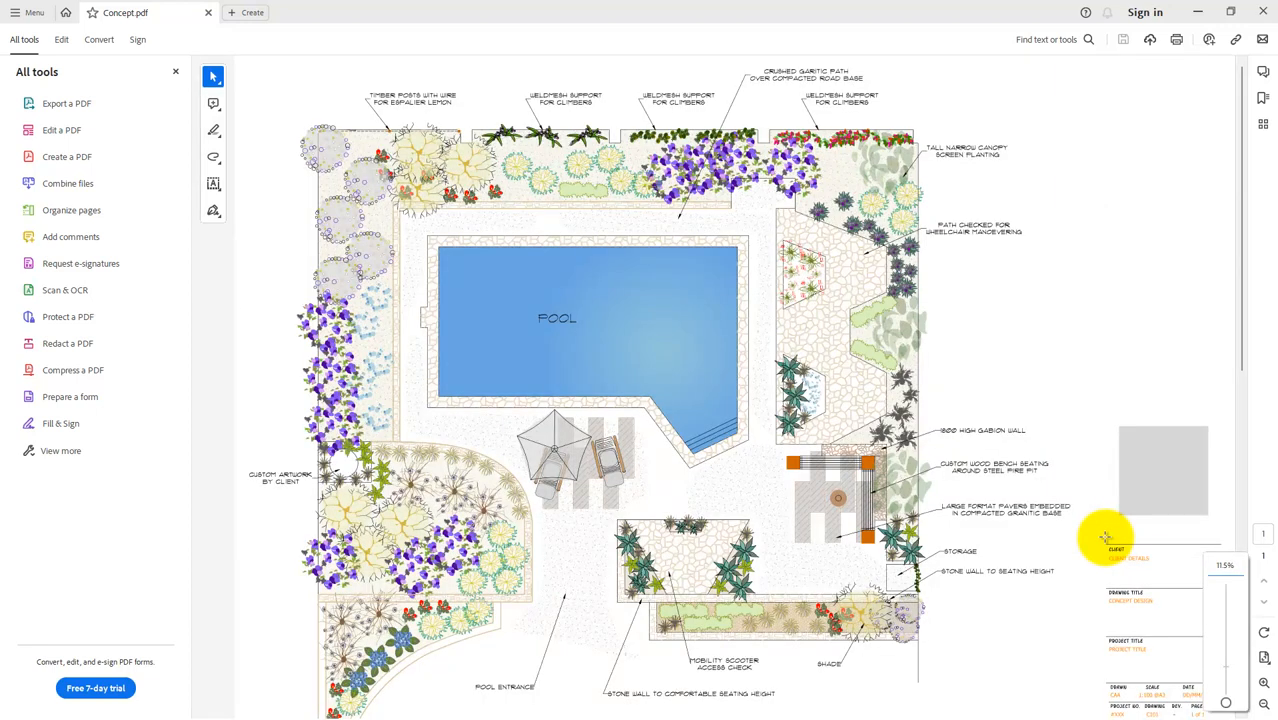
mouse_move(1100, 597)
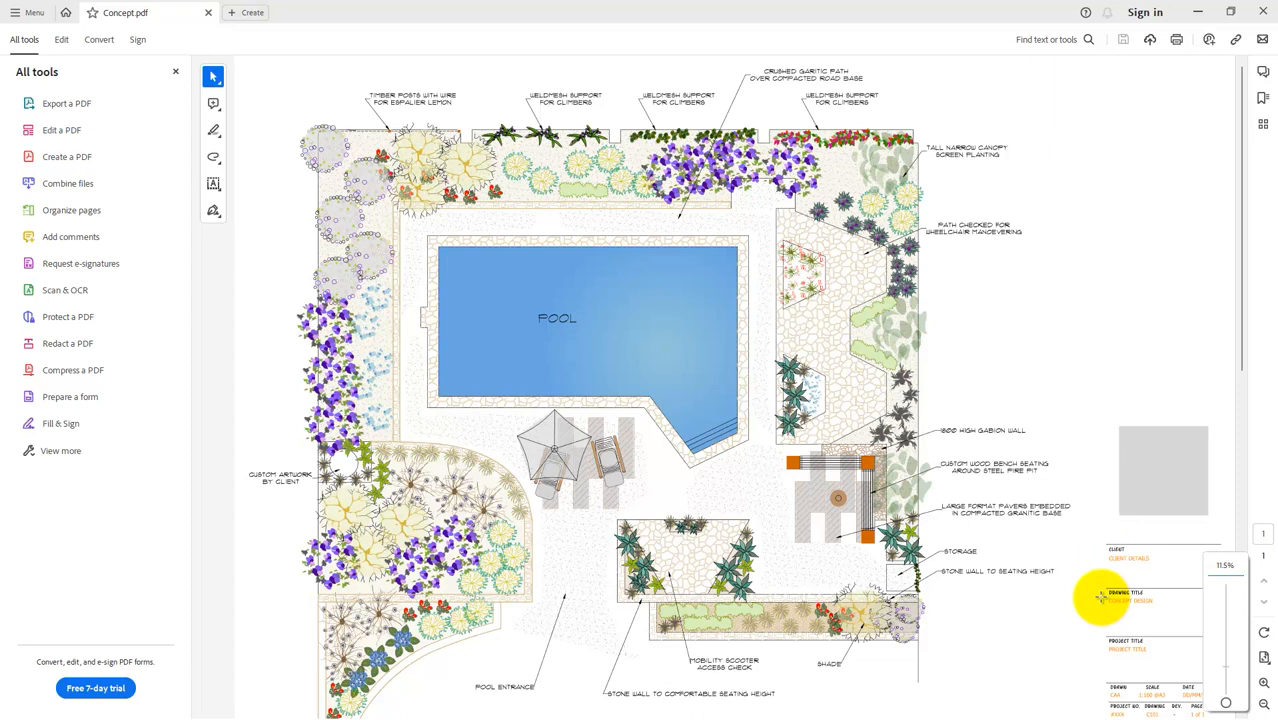